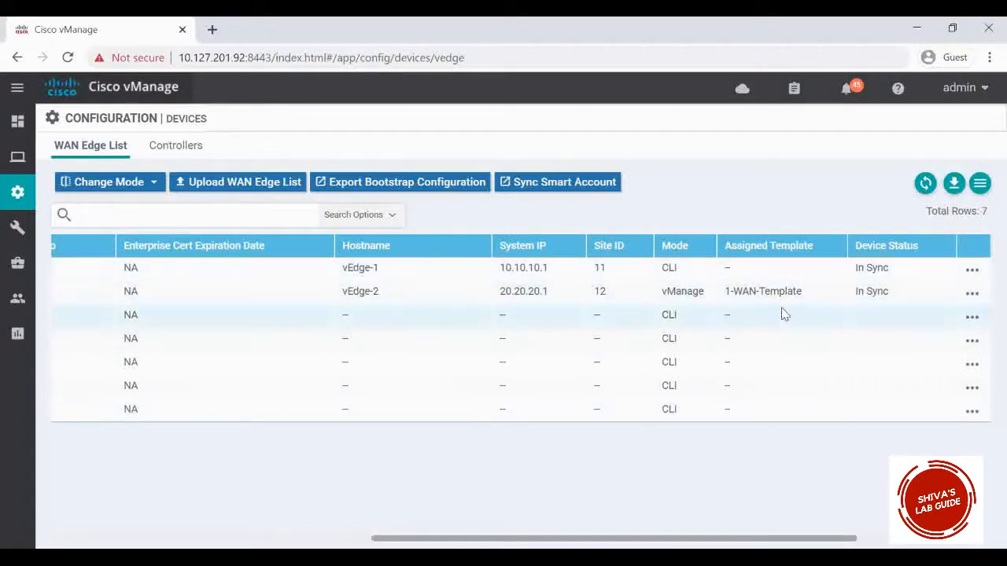
mouse_move(752, 299)
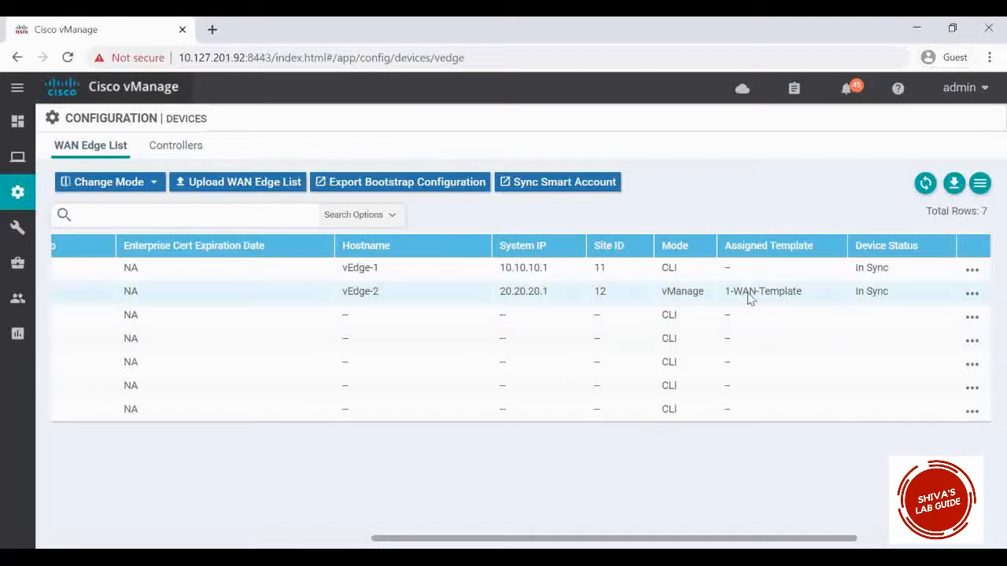
mouse_move(736, 301)
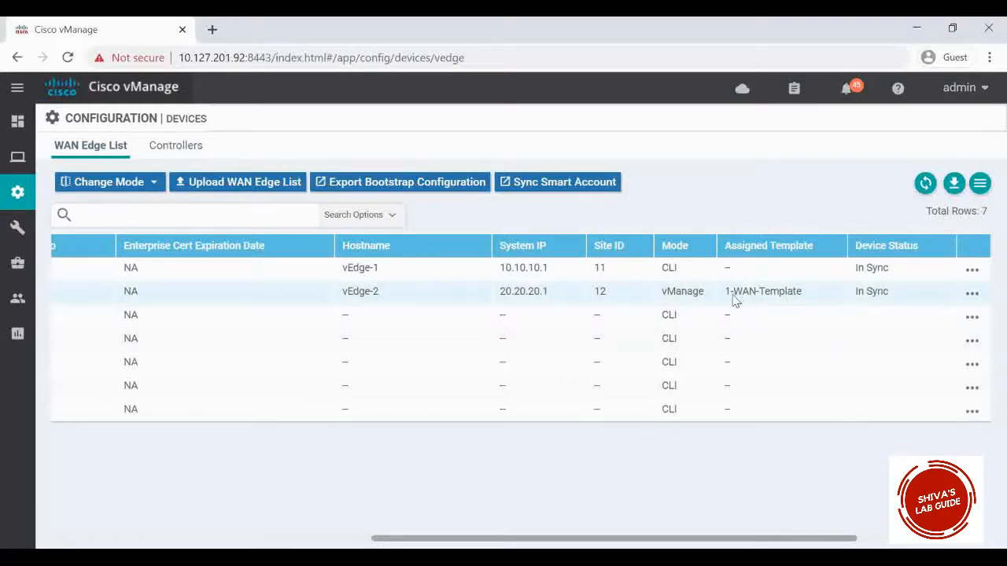
mouse_move(632, 299)
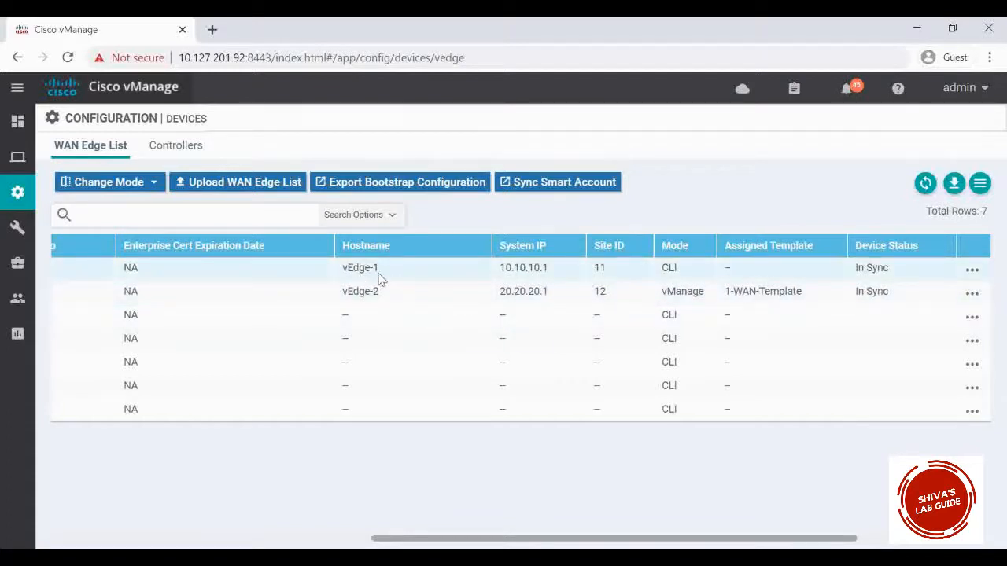
mouse_move(670, 274)
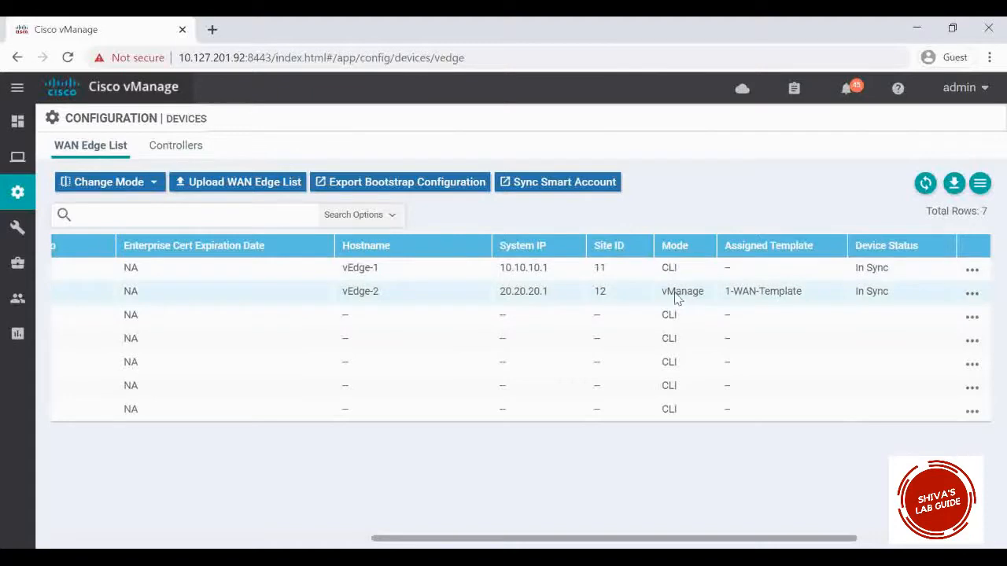
Start Attach Devices on the 1-WAN-Template device template from Configuration > Templates
click(17, 192)
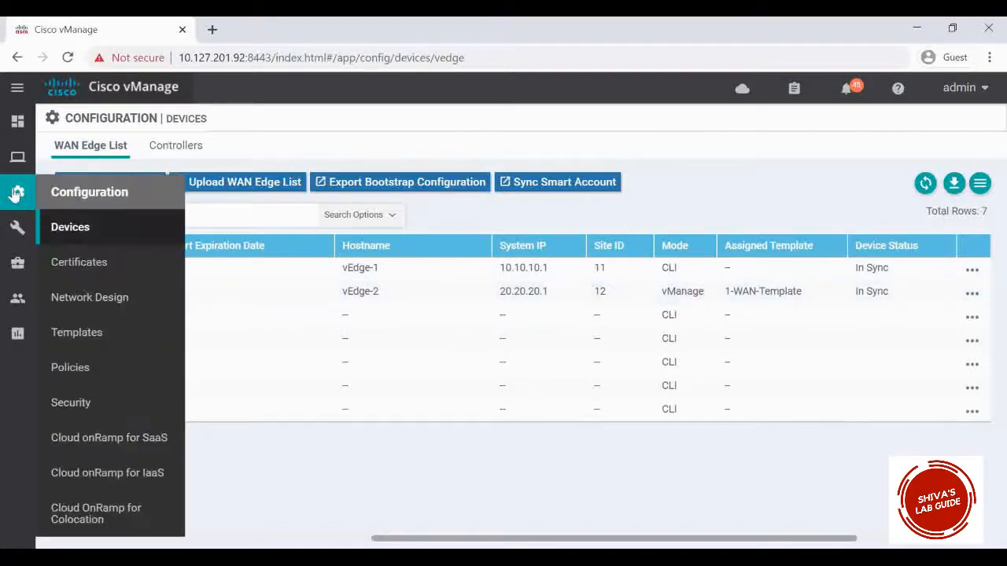
click(75, 332)
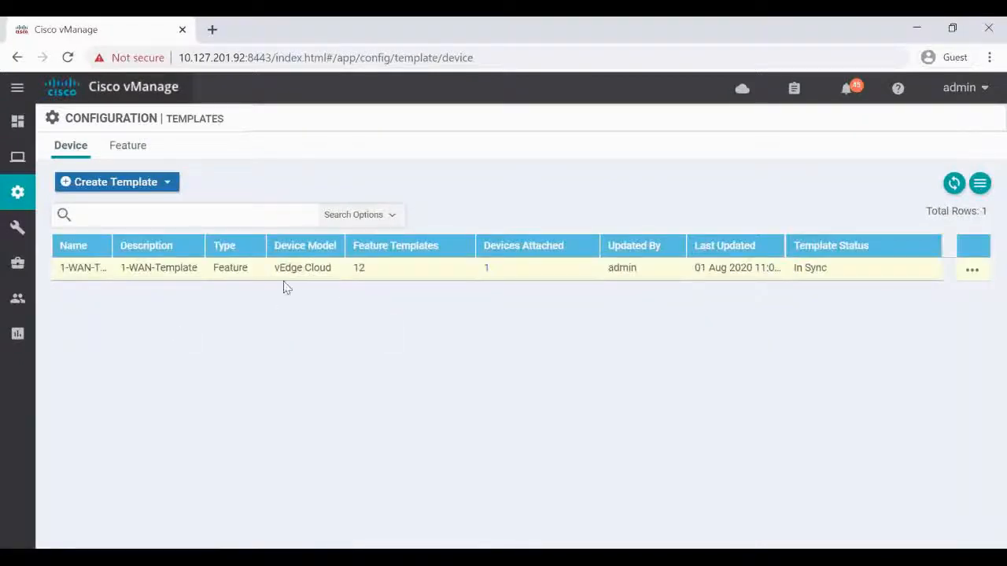
mouse_move(496, 283)
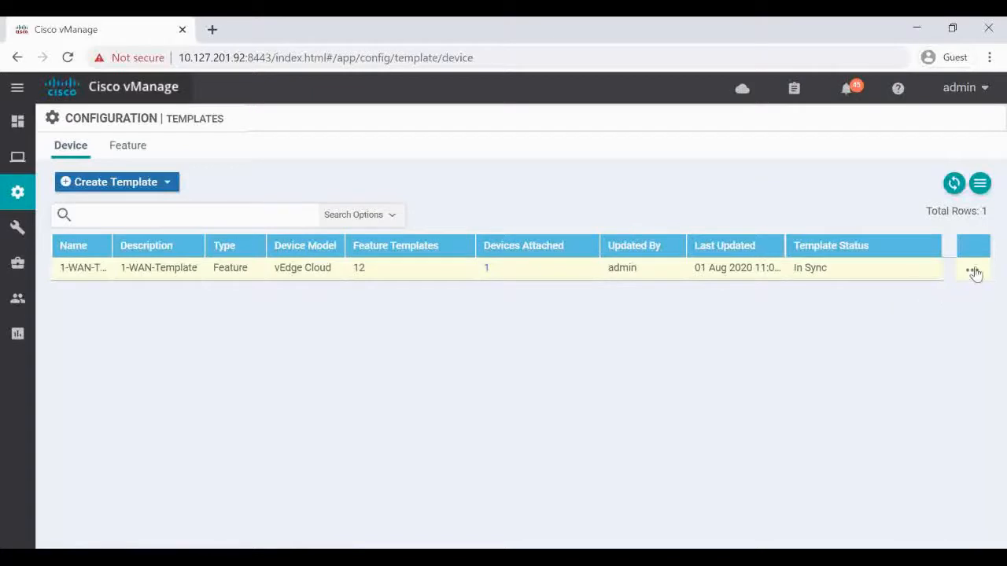
click(972, 270)
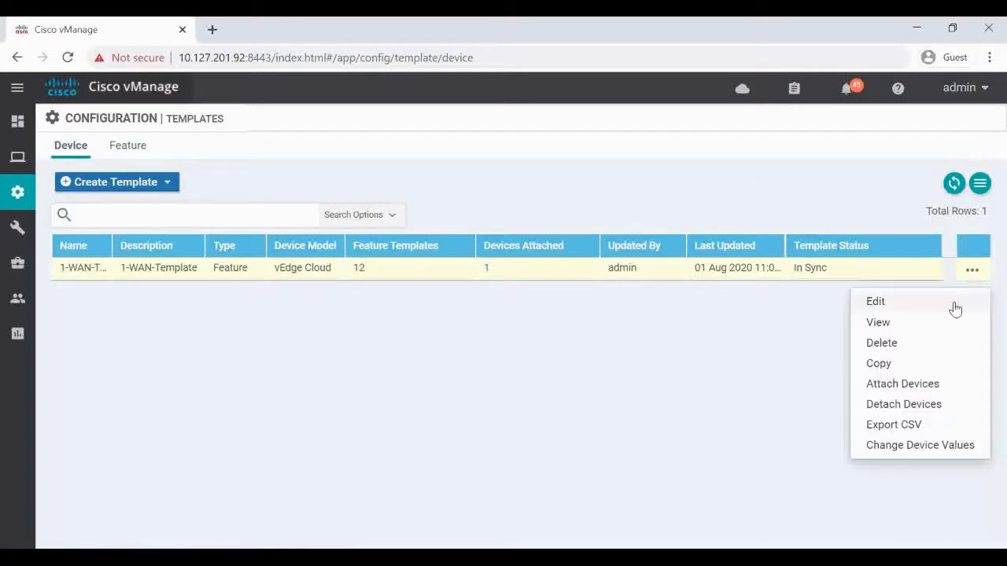
mouse_move(902, 384)
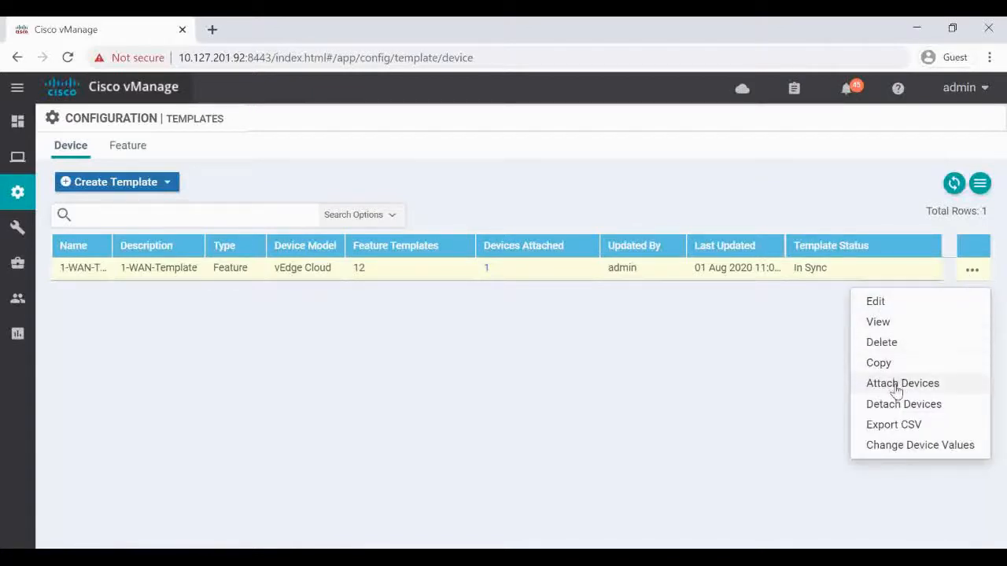
click(902, 384)
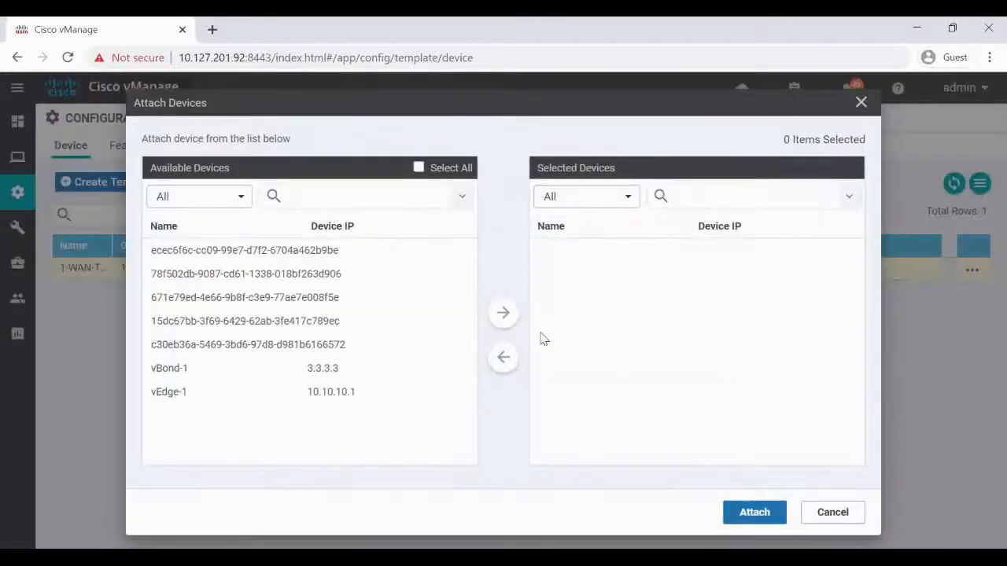
Move vEdge-1 from the available devices into the selected devices list
click(170, 392)
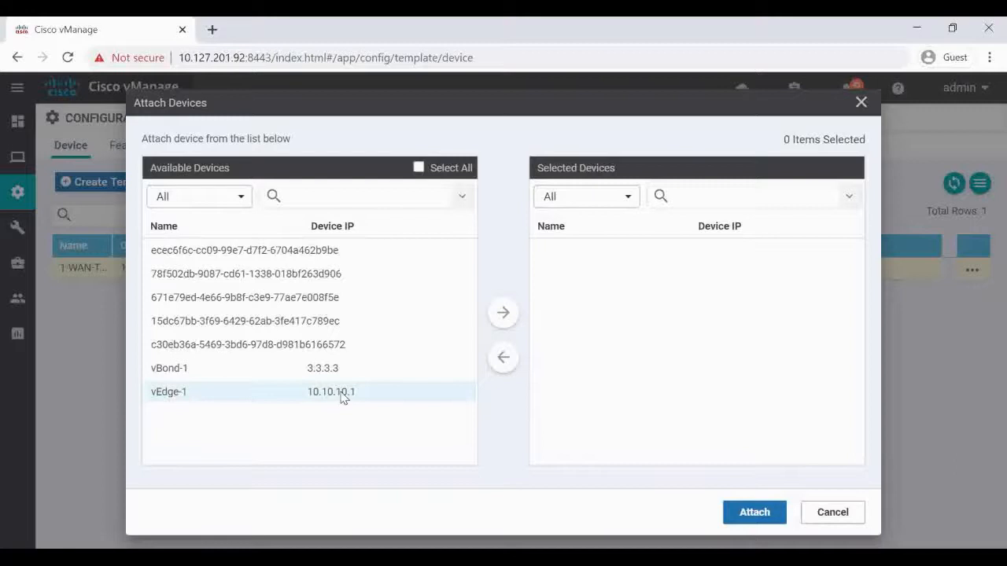
click(504, 311)
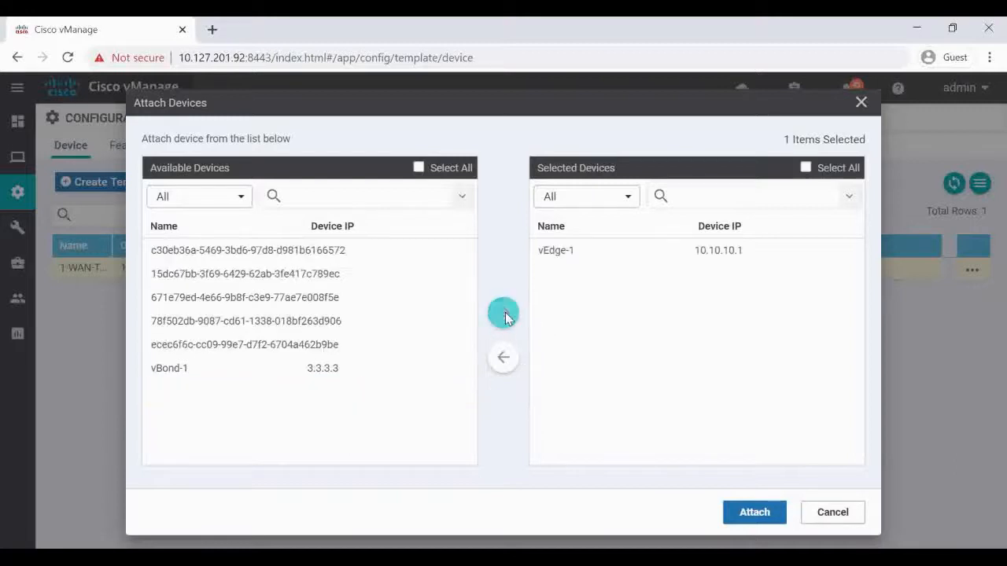
mouse_move(751, 504)
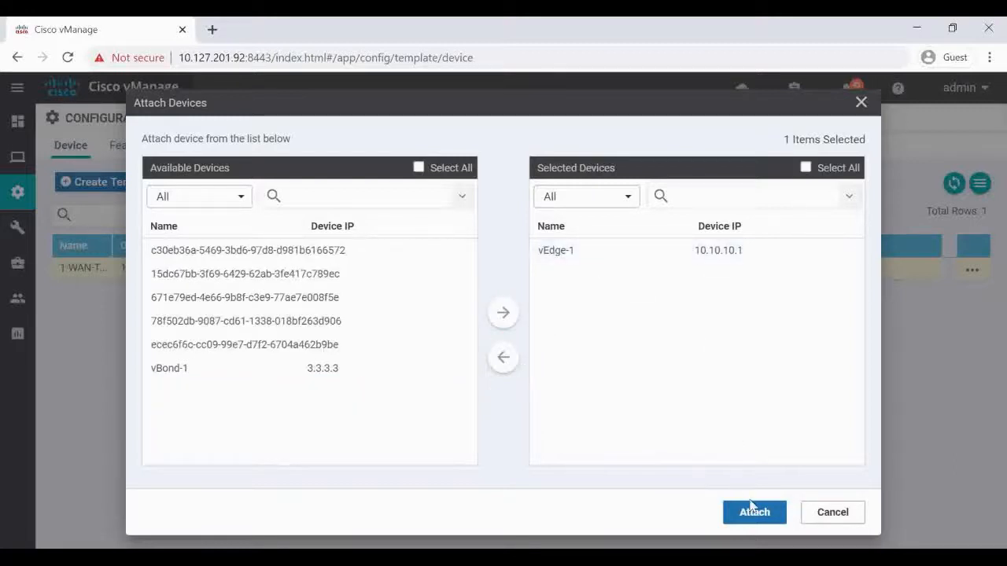
Attach vEdge-1 and enter its variables: interface addresses, next hop, hostname, system IP 10.10.10.1, site ID 11
click(753, 513)
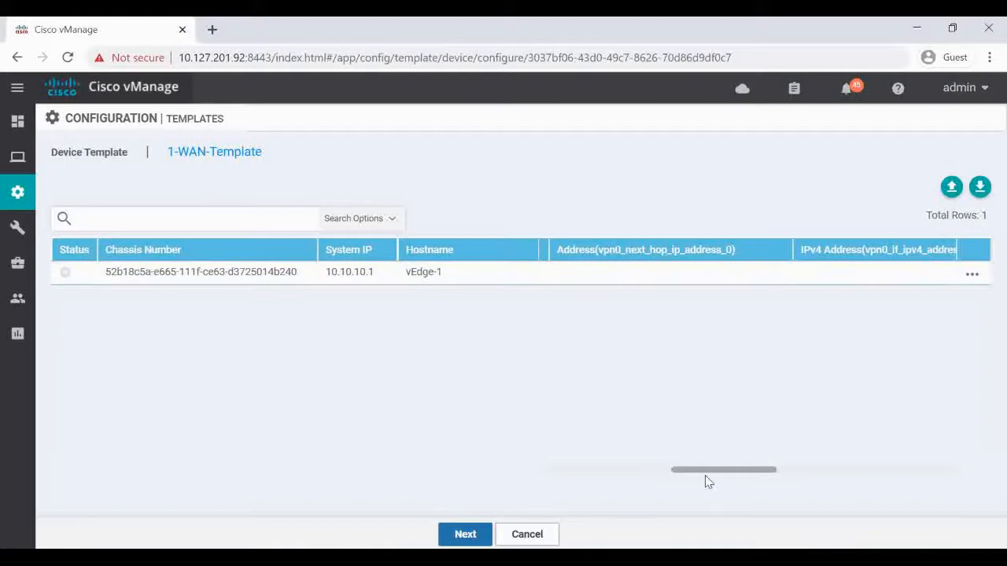
click(972, 273)
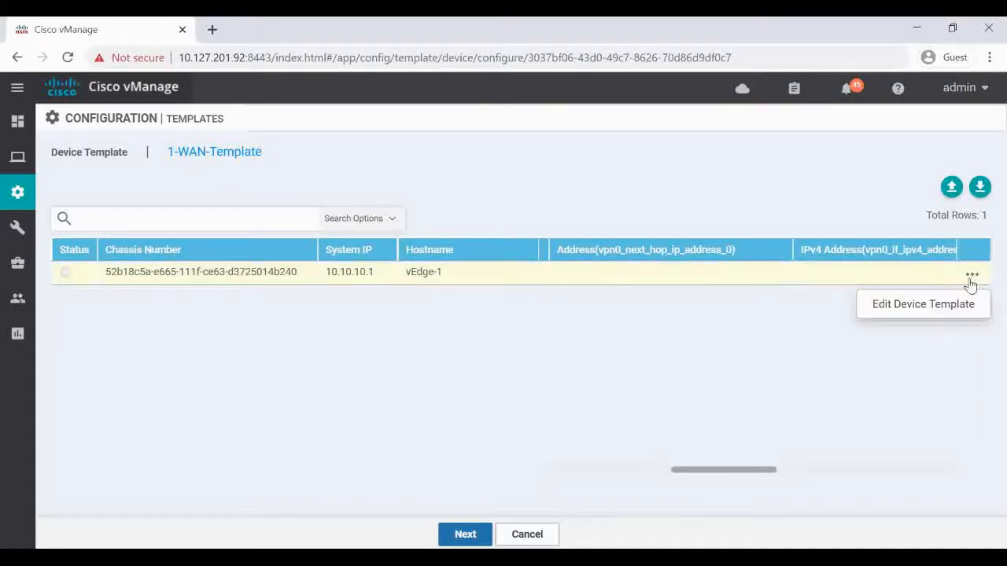
click(922, 303)
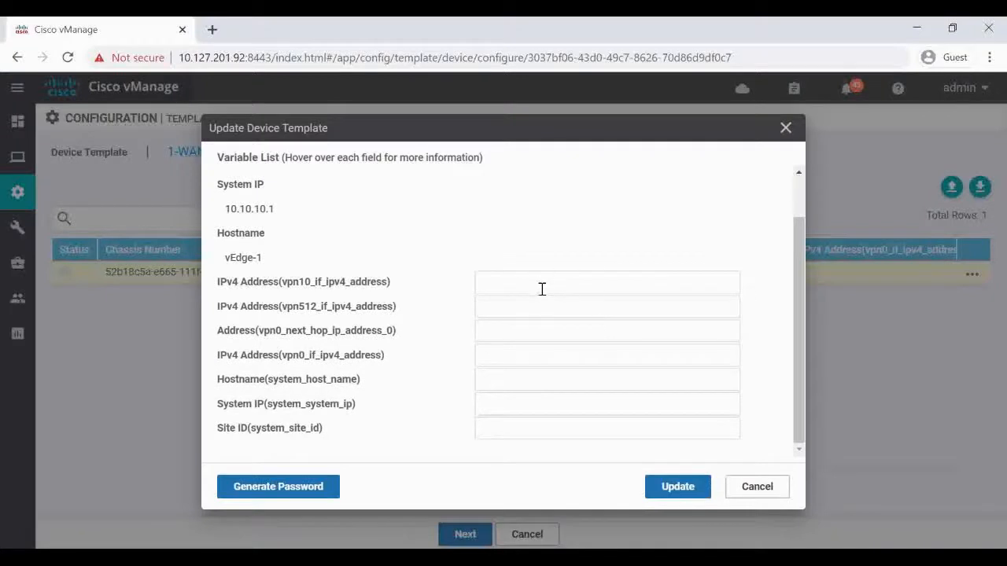
mouse_move(535, 294)
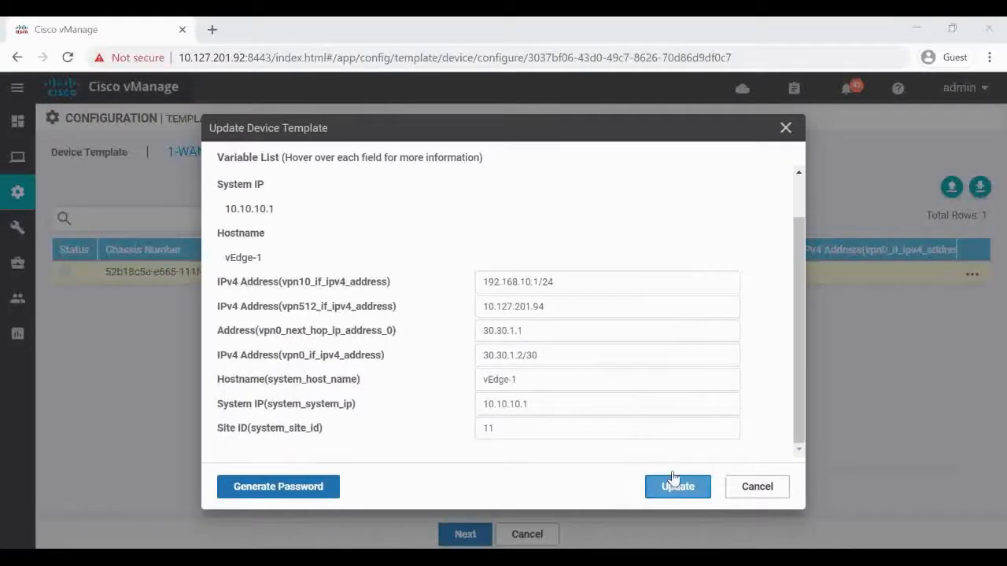
click(677, 486)
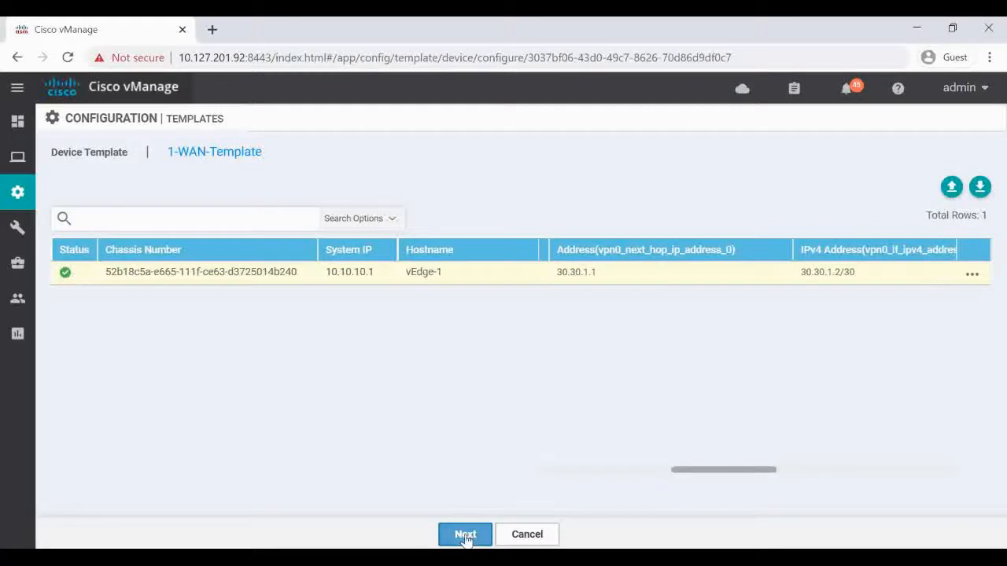
Proceed to the Config Preview and scroll through vEdge-1's generated configuration
click(466, 535)
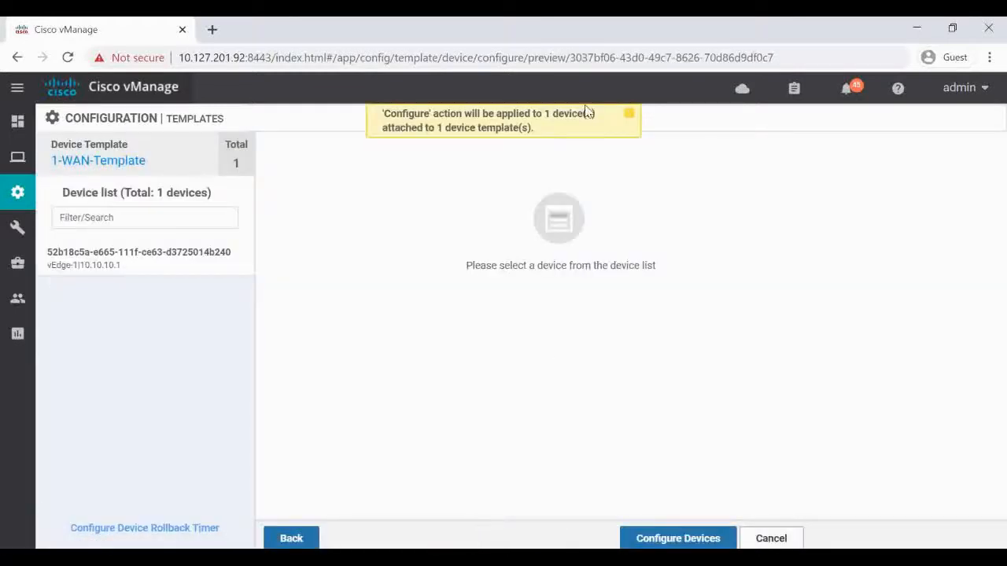
mouse_move(537, 129)
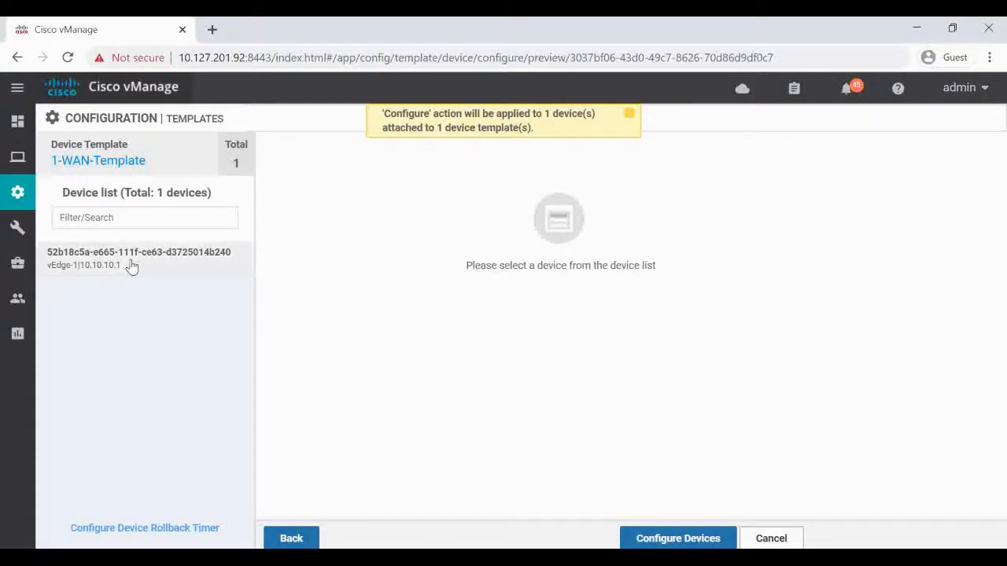
click(139, 258)
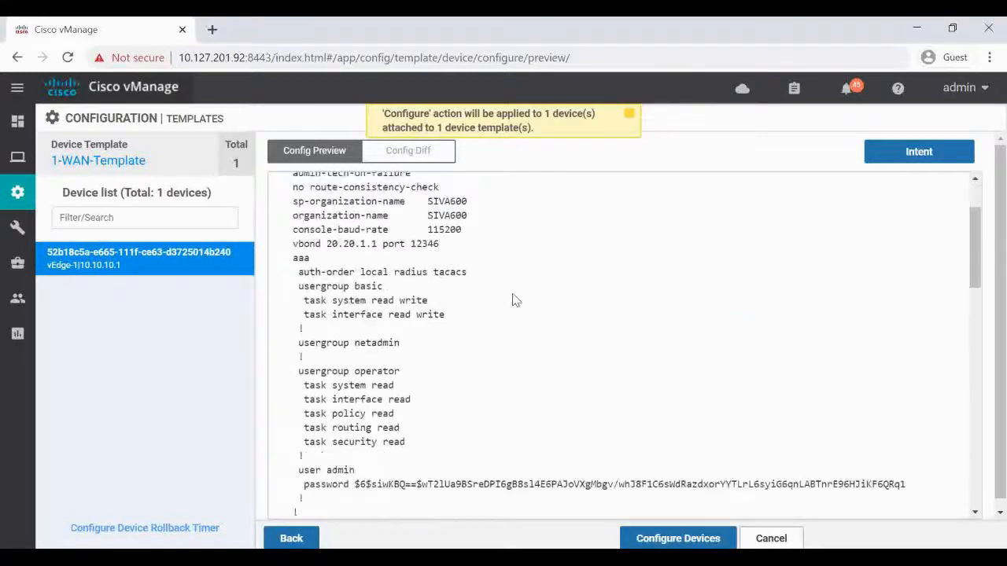
scroll(down, 3)
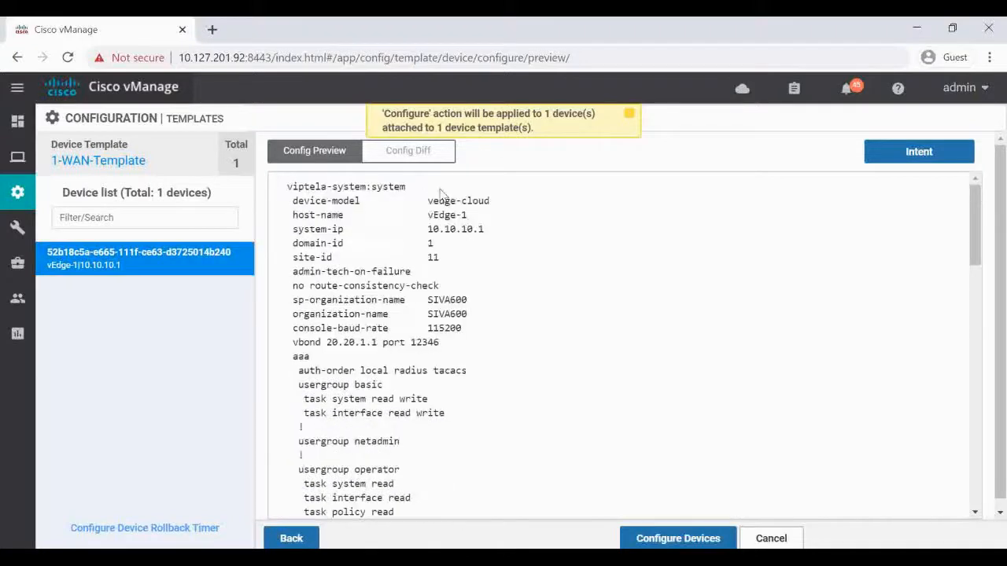
Review the Config Diff between vEdge-1's local and new configuration
click(408, 151)
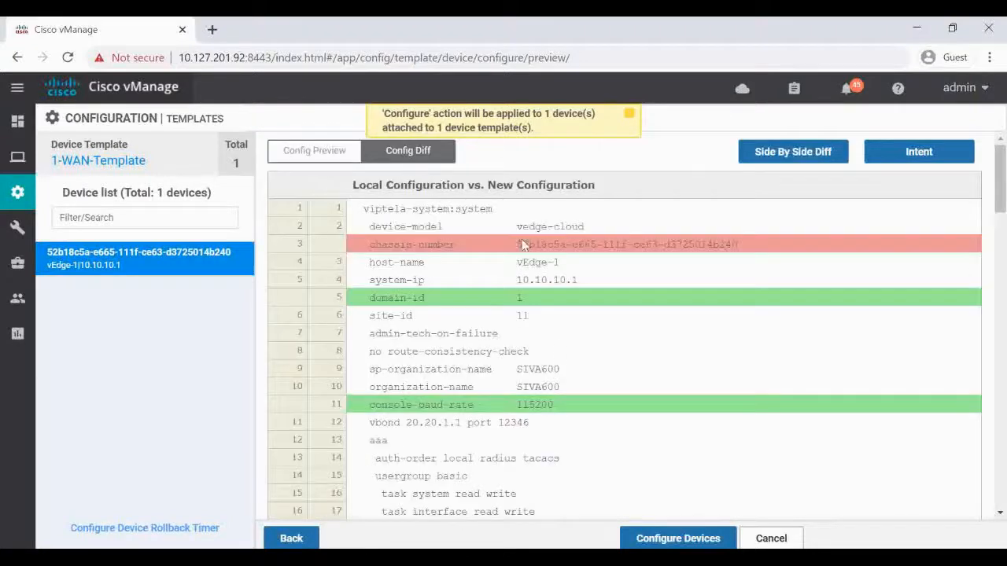
scroll(down, 3)
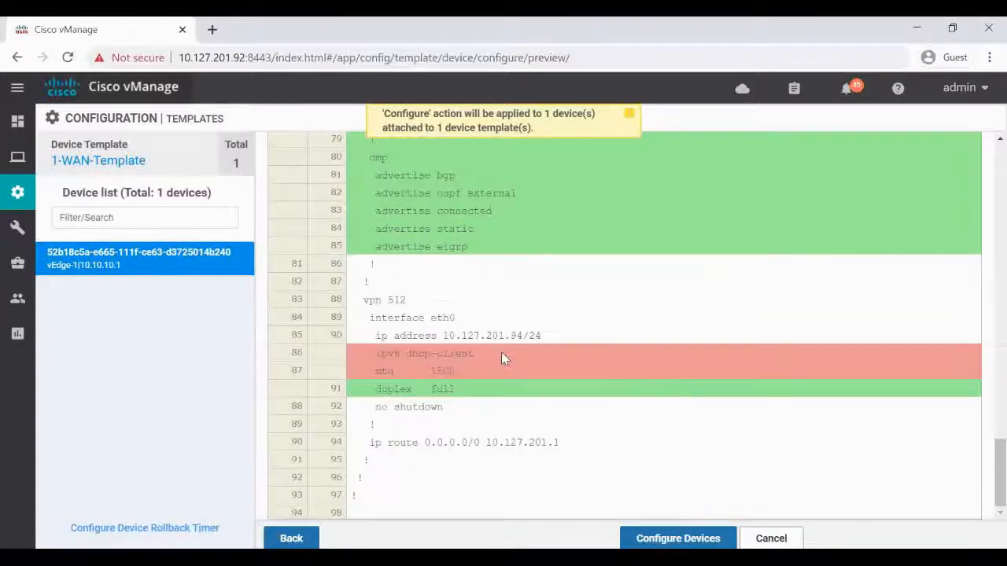
click(408, 151)
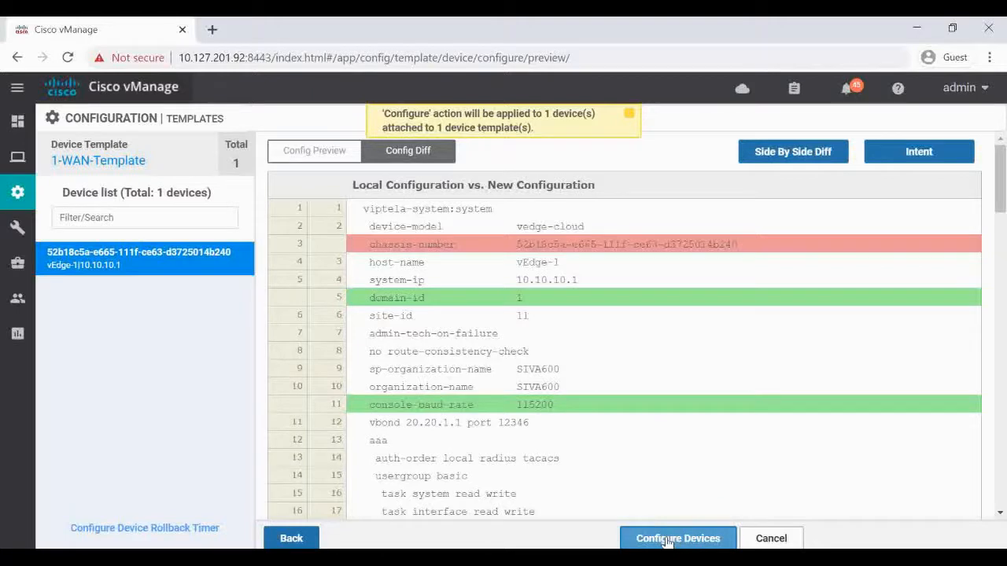
Push 1-WAN-Template to vEdge-1 and check the task log reports Success
click(677, 538)
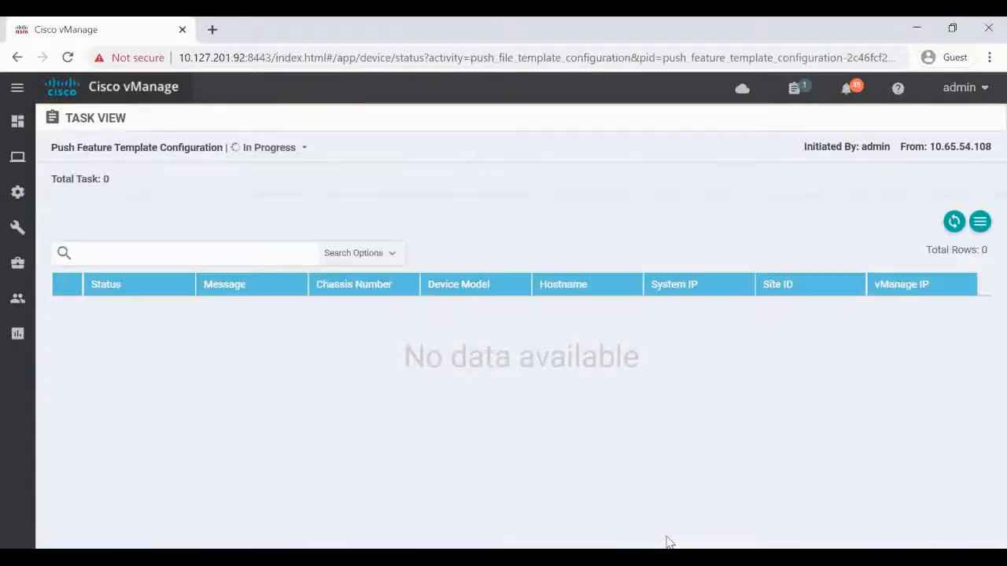
mouse_move(223, 209)
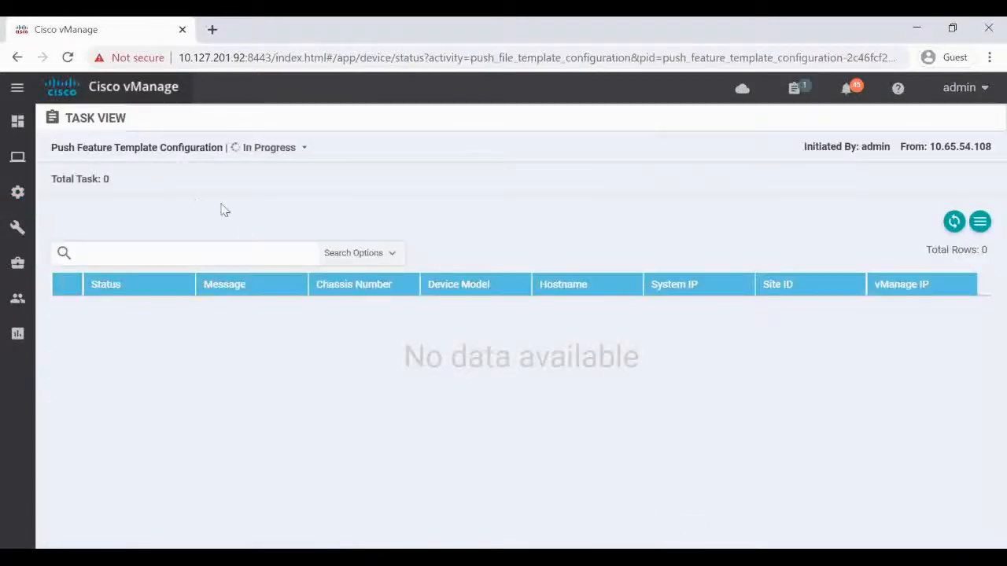
mouse_move(296, 181)
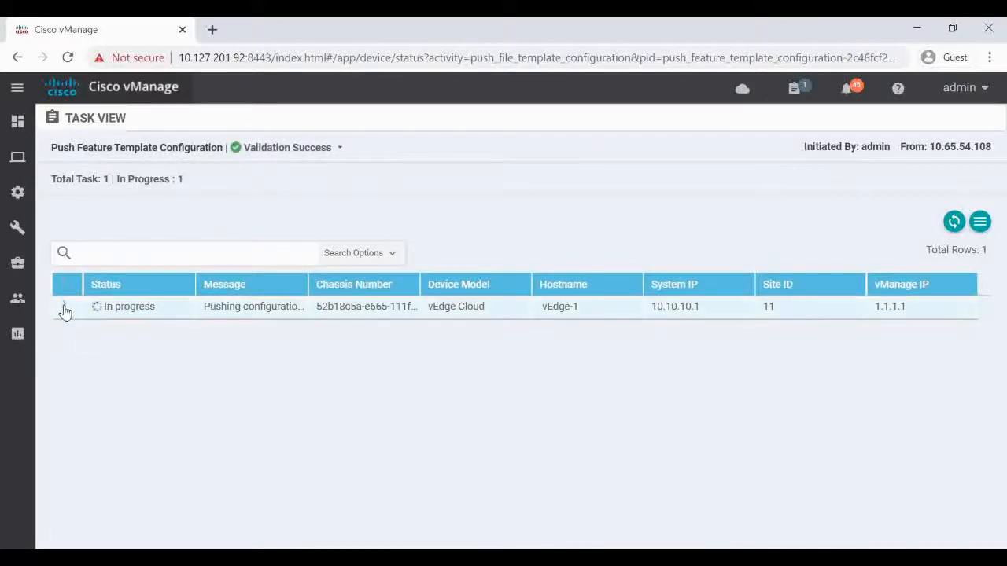
click(66, 305)
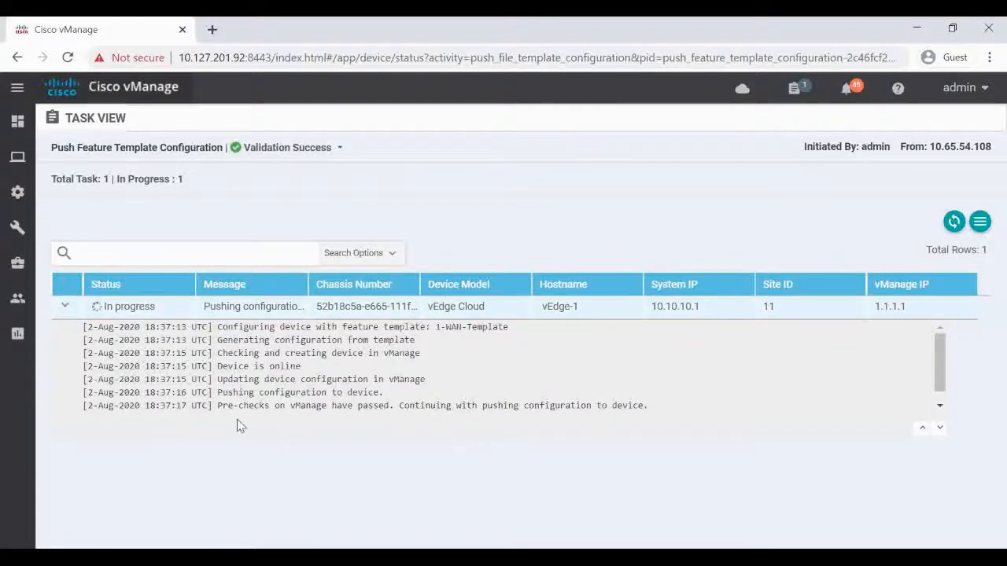
mouse_move(284, 368)
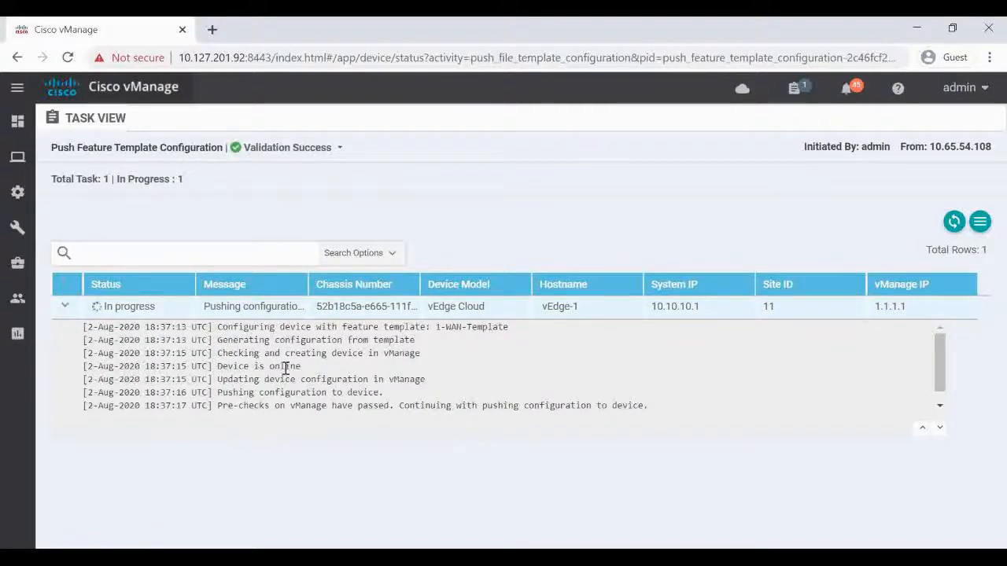
mouse_move(255, 423)
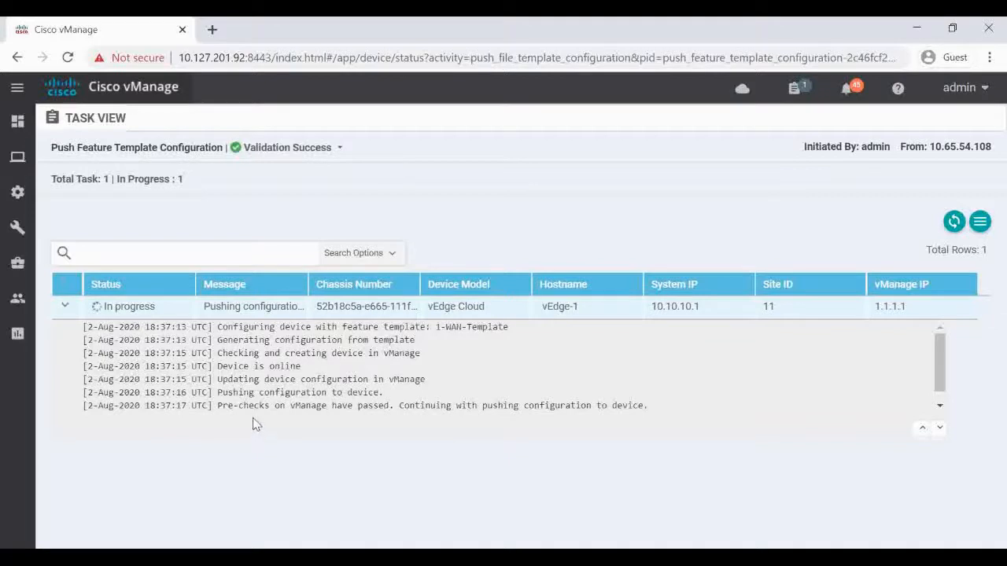
mouse_move(408, 437)
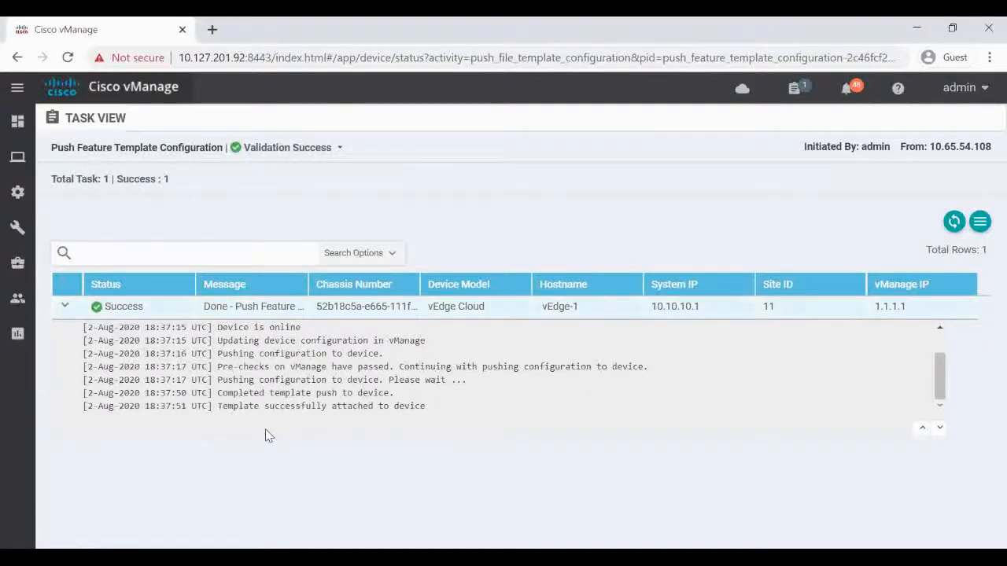
mouse_move(418, 420)
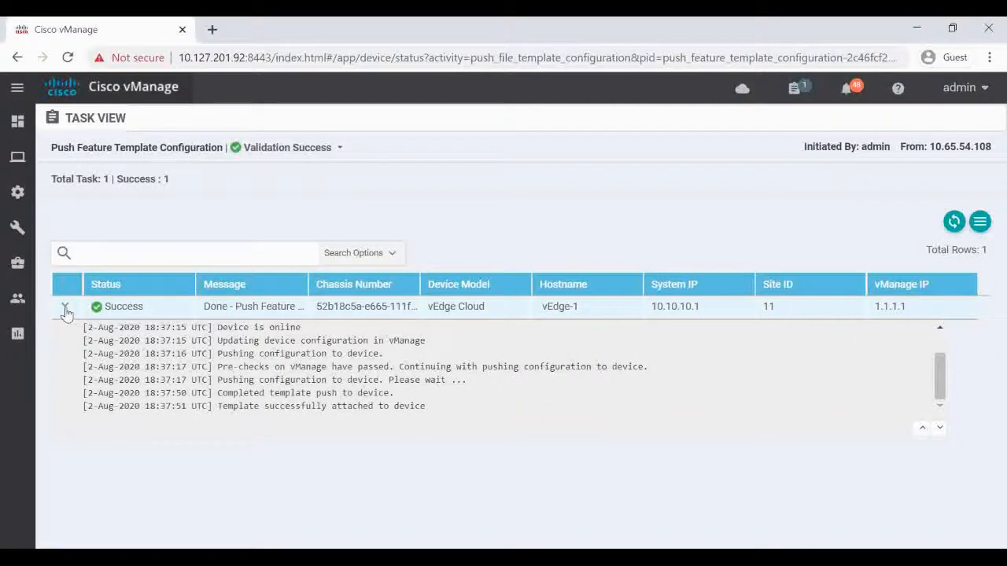
click(66, 305)
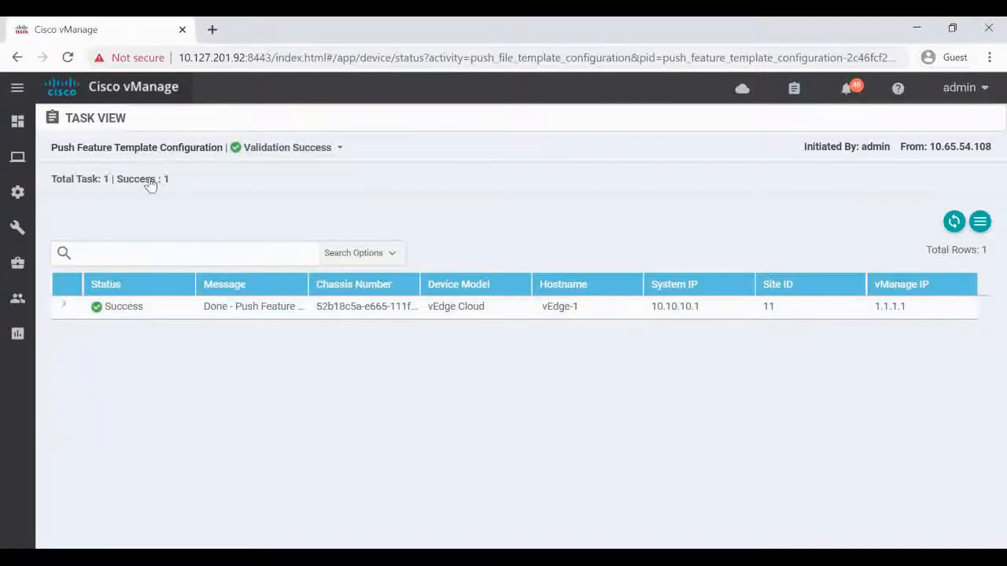
mouse_move(769, 129)
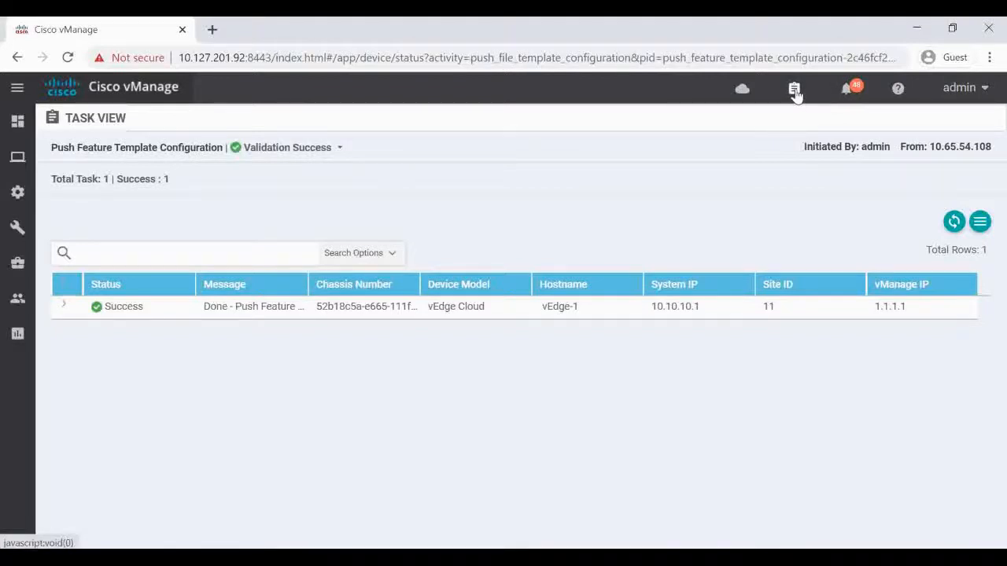
click(794, 88)
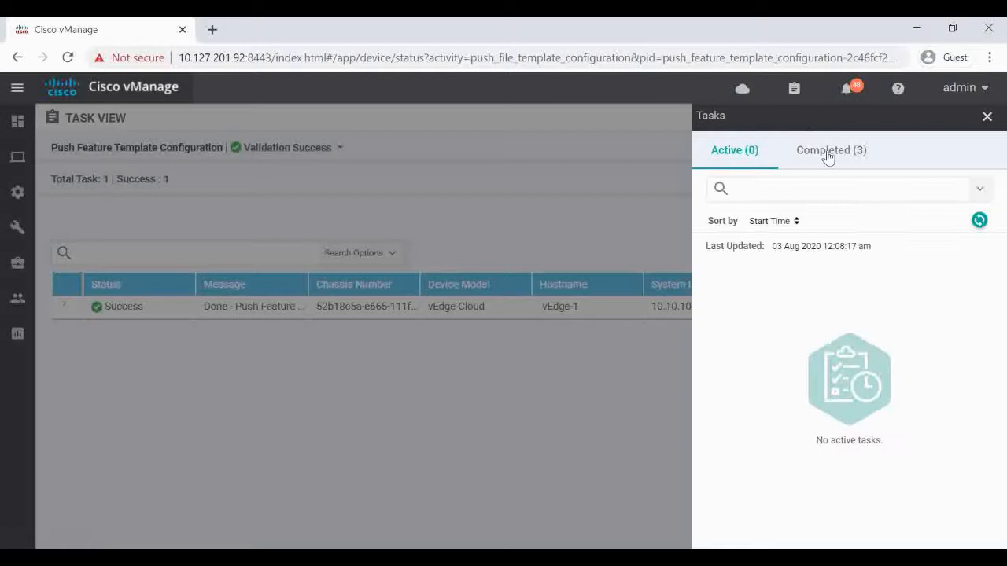
click(830, 149)
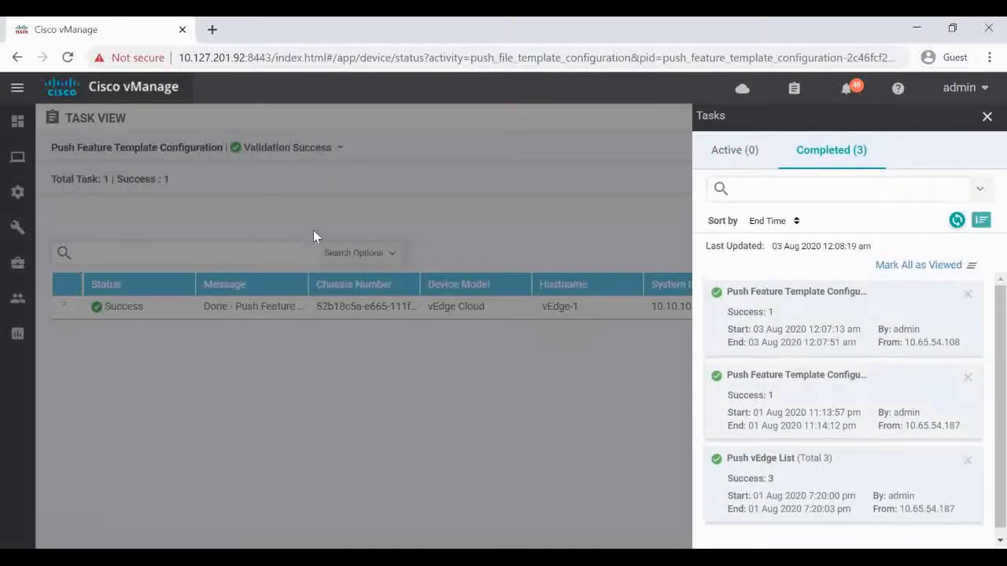
click(17, 192)
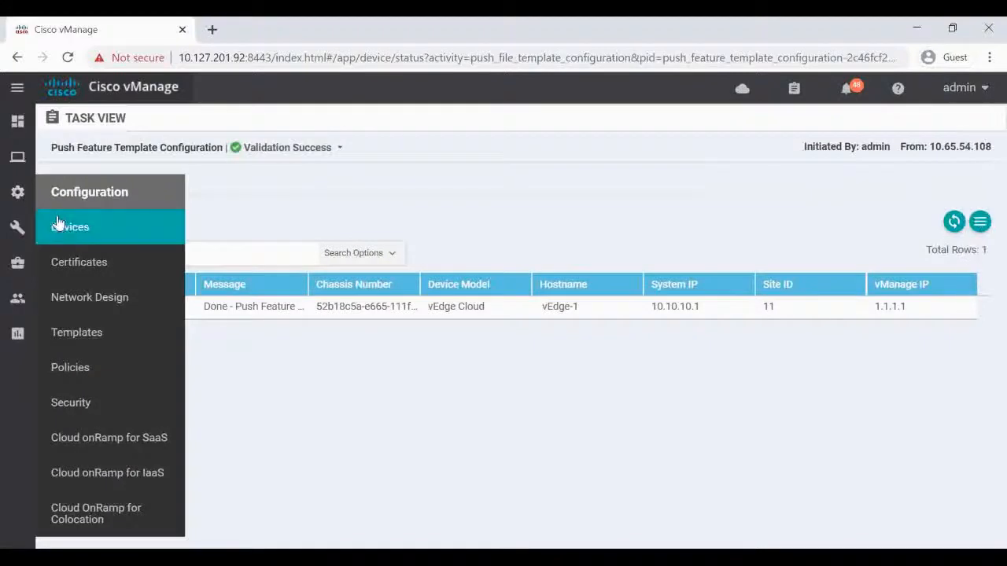
Show the WAN Edge List columns confirming vEdge-1 has 1-WAN-Template assigned and is In Sync
click(70, 226)
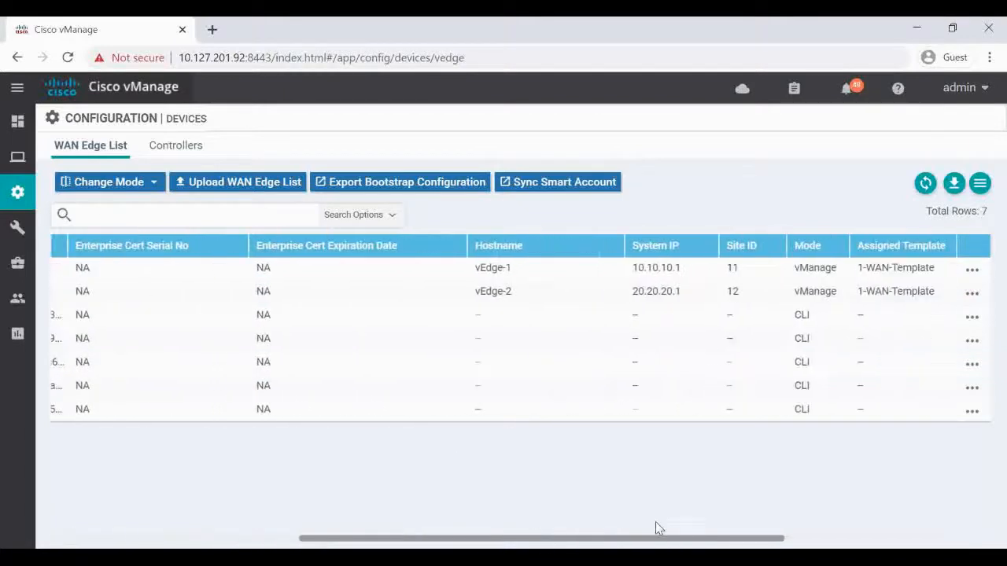
scroll(right, 3)
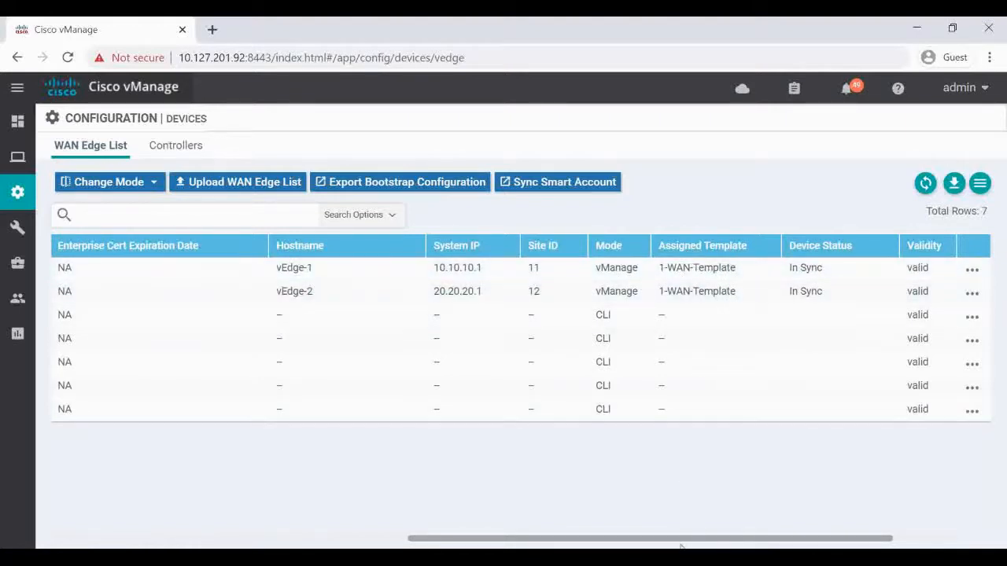
click(17, 192)
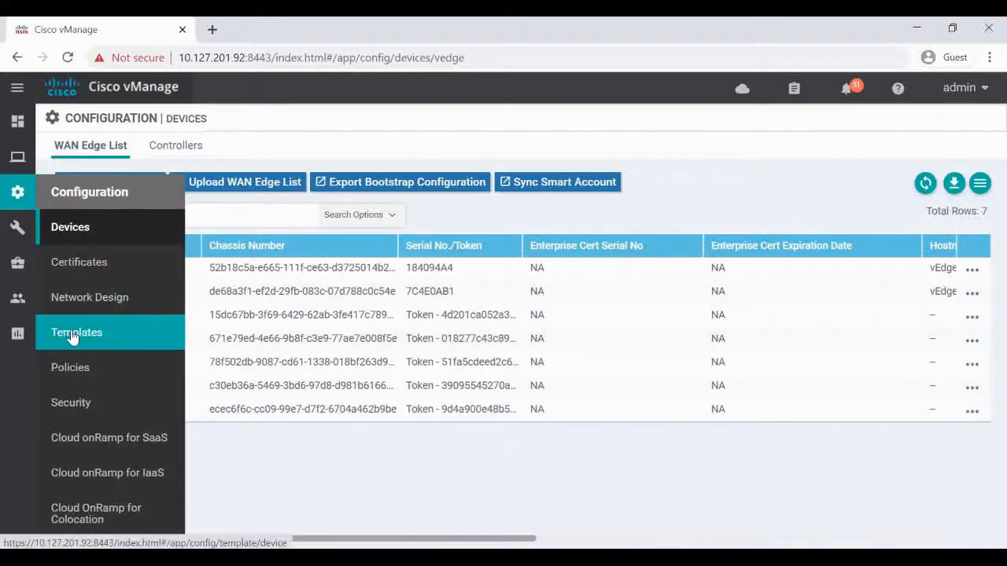
List the device templates showing 1-WAN-Template with 2 devices attached and In Sync
click(76, 332)
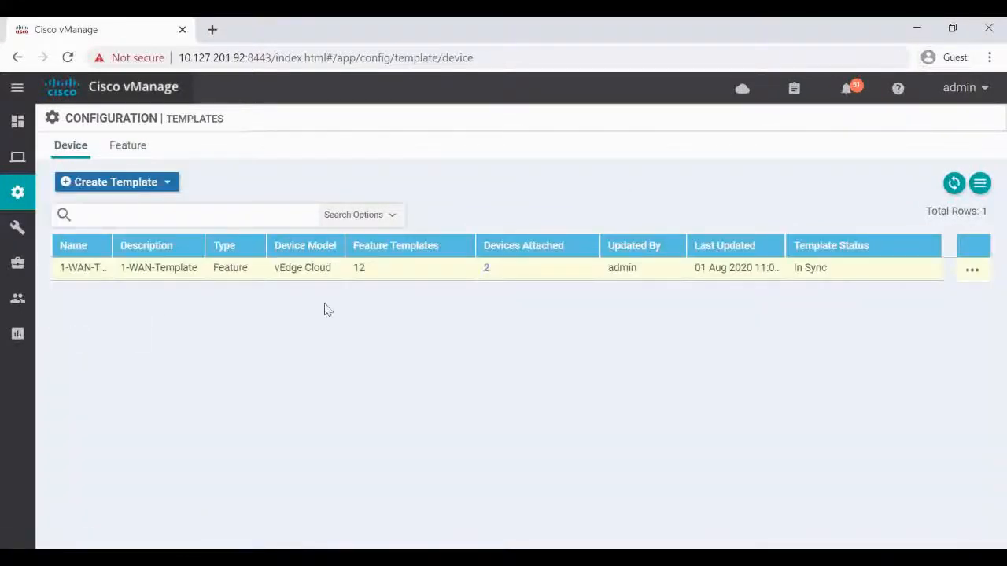
mouse_move(497, 280)
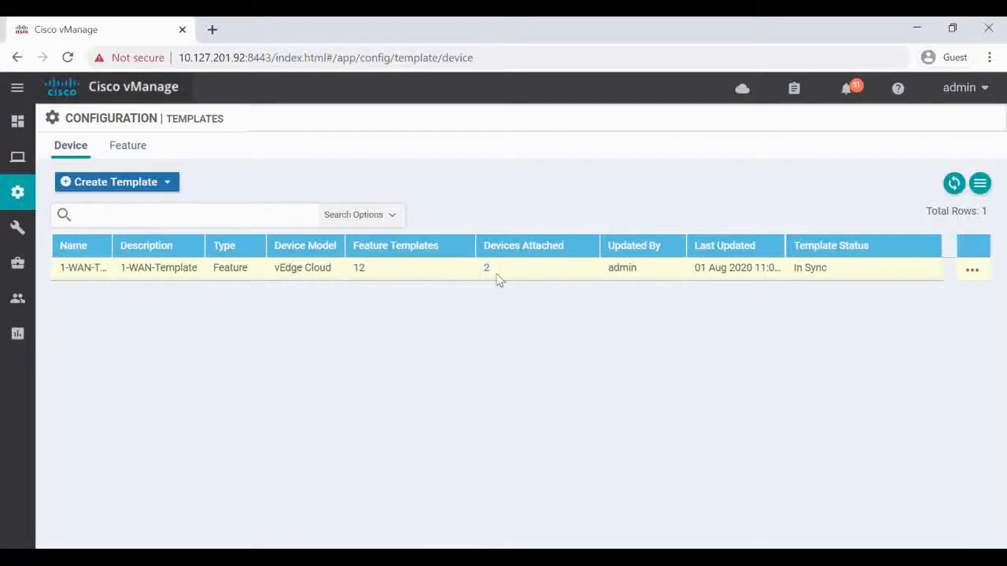
click(486, 267)
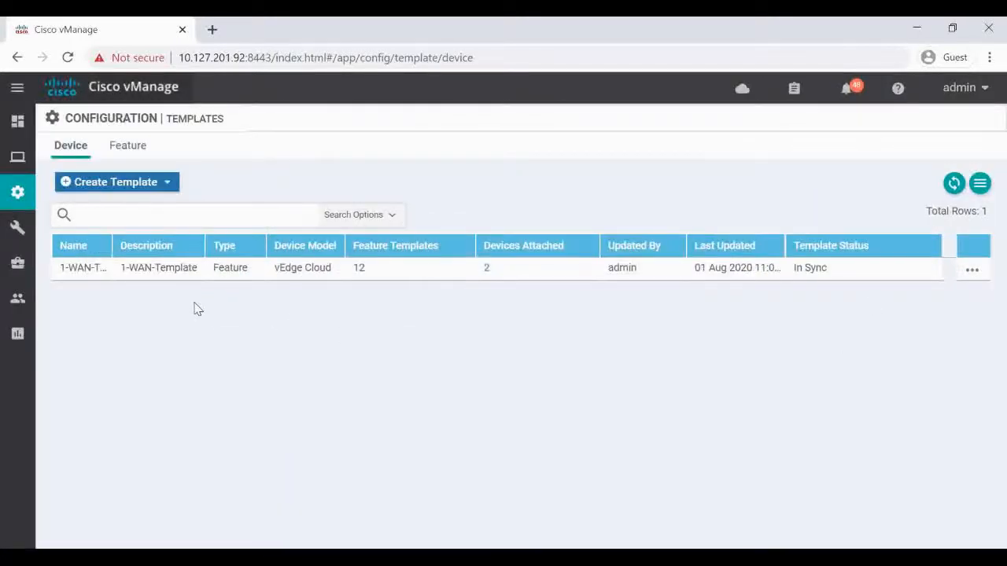
mouse_move(173, 291)
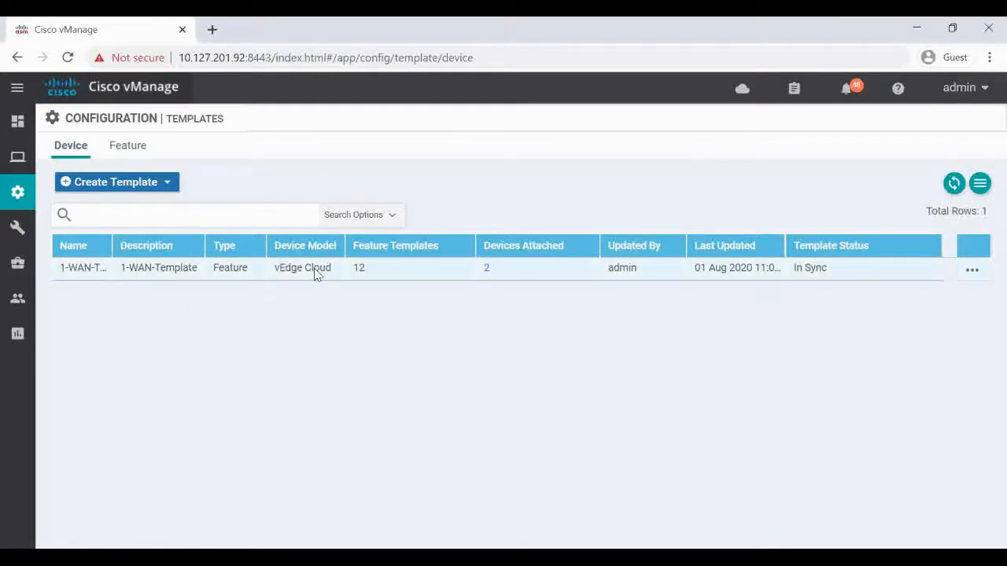
From Monitor > Network, show vEdge-1's Control Connections: vSmart 1/1 and vManage 1/1 up
click(17, 156)
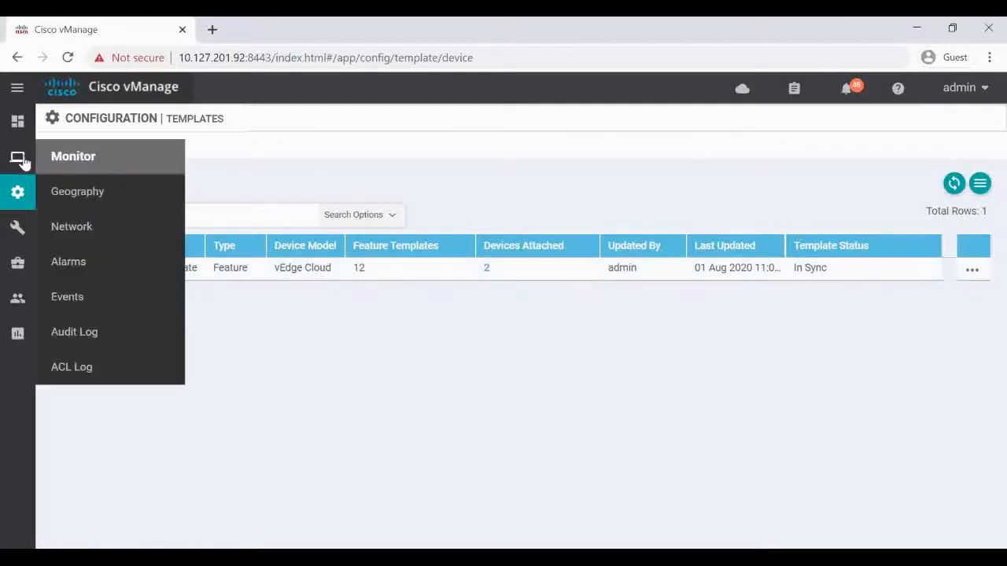
mouse_move(70, 226)
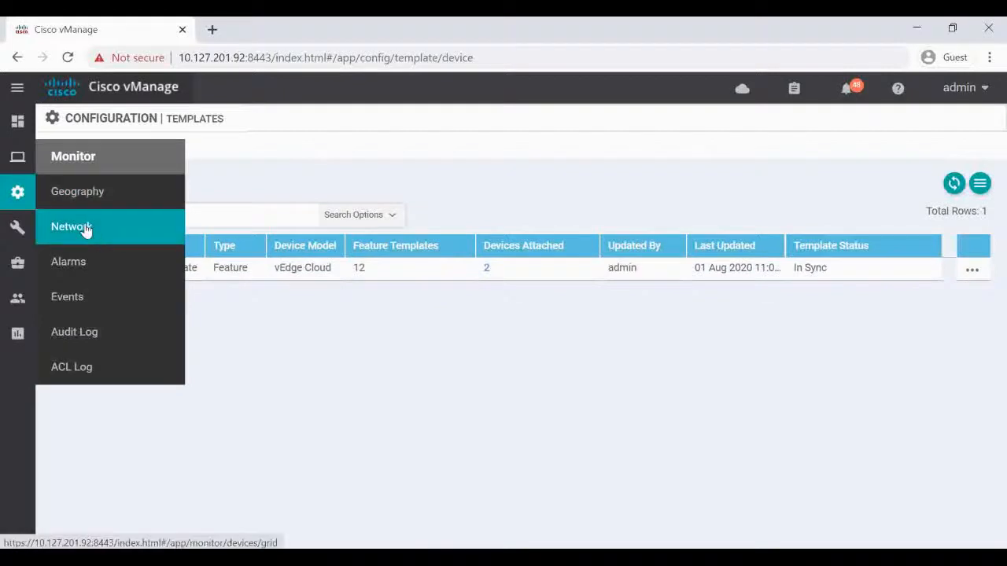
click(71, 227)
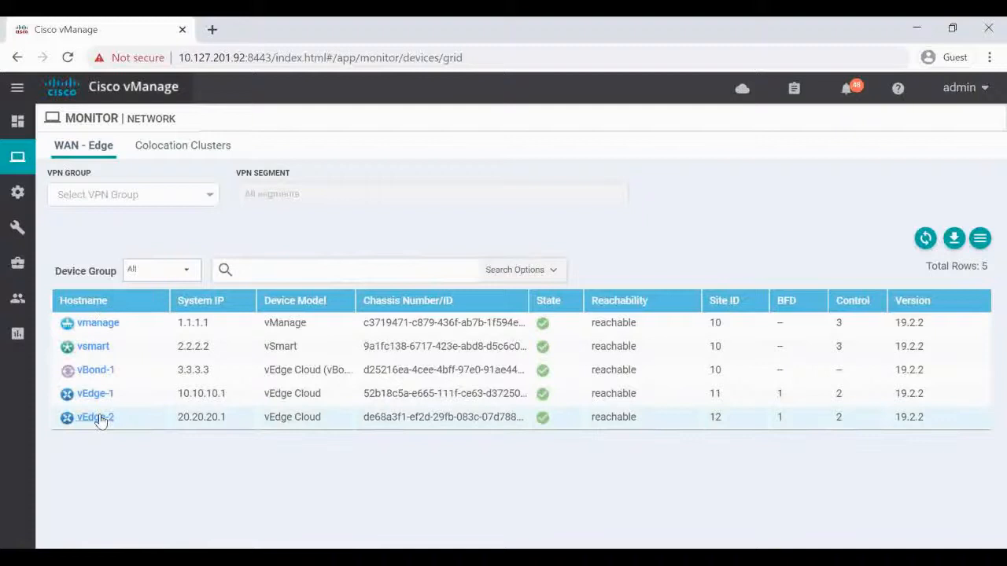
mouse_move(113, 425)
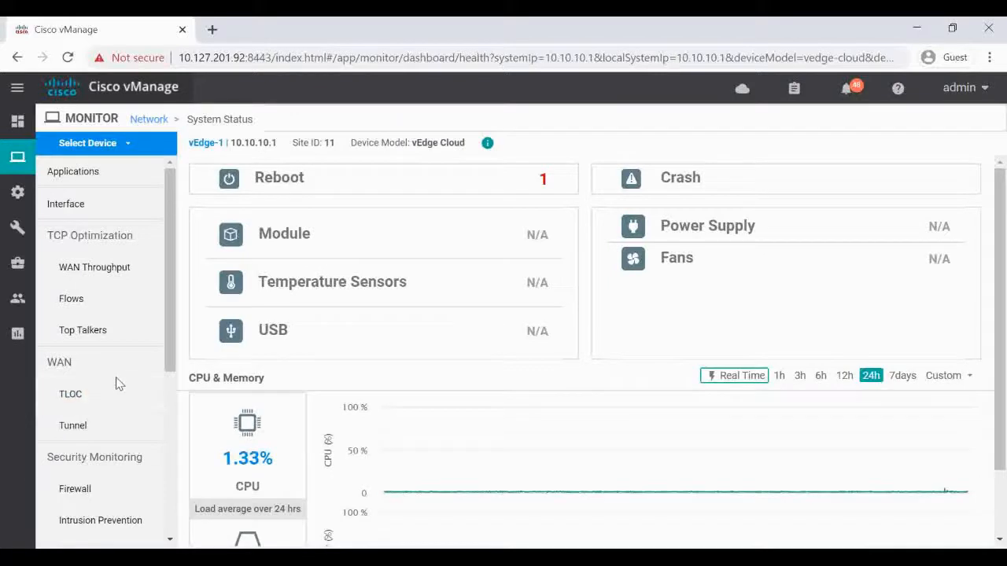
mouse_move(169, 295)
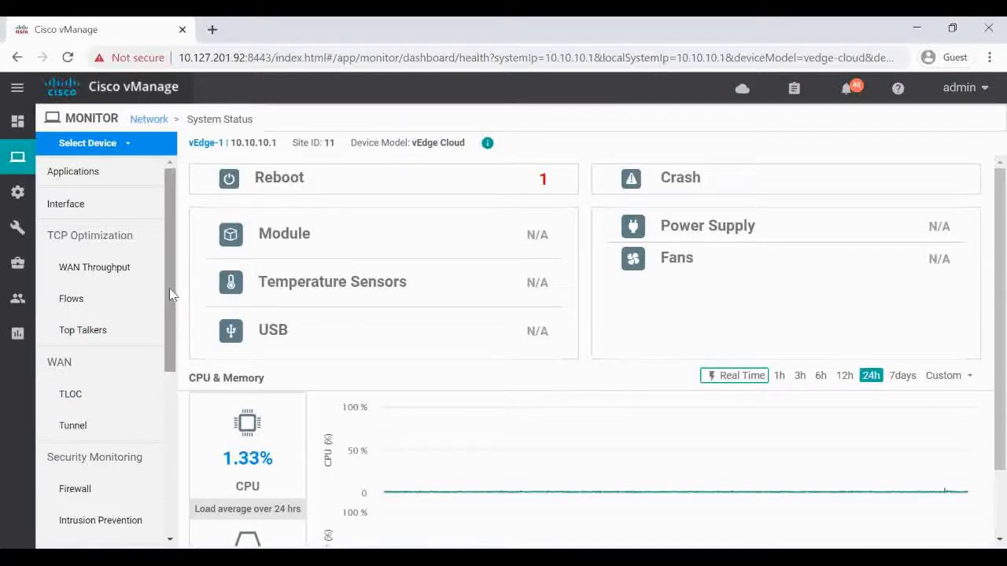
scroll(down, 3)
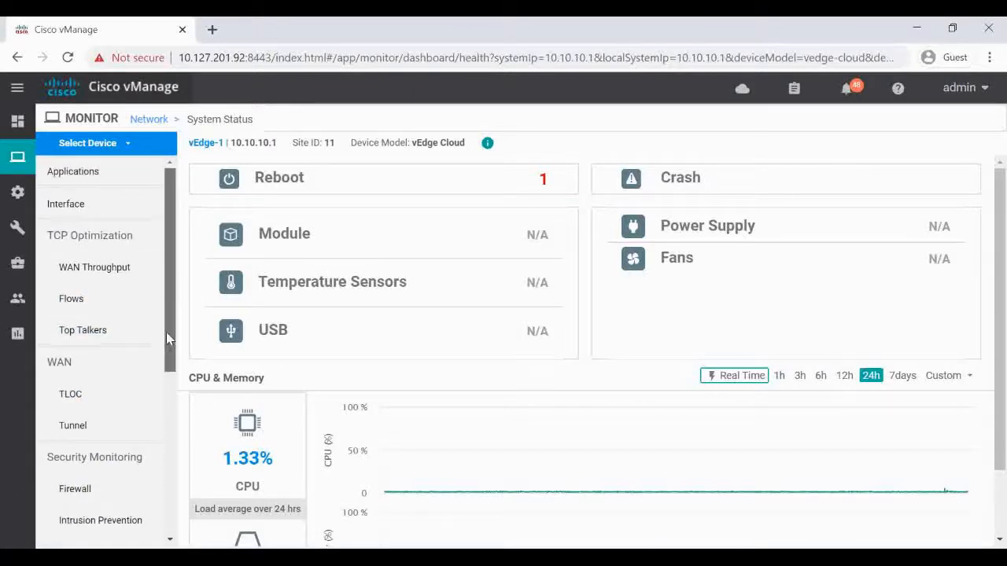
scroll(down, 3)
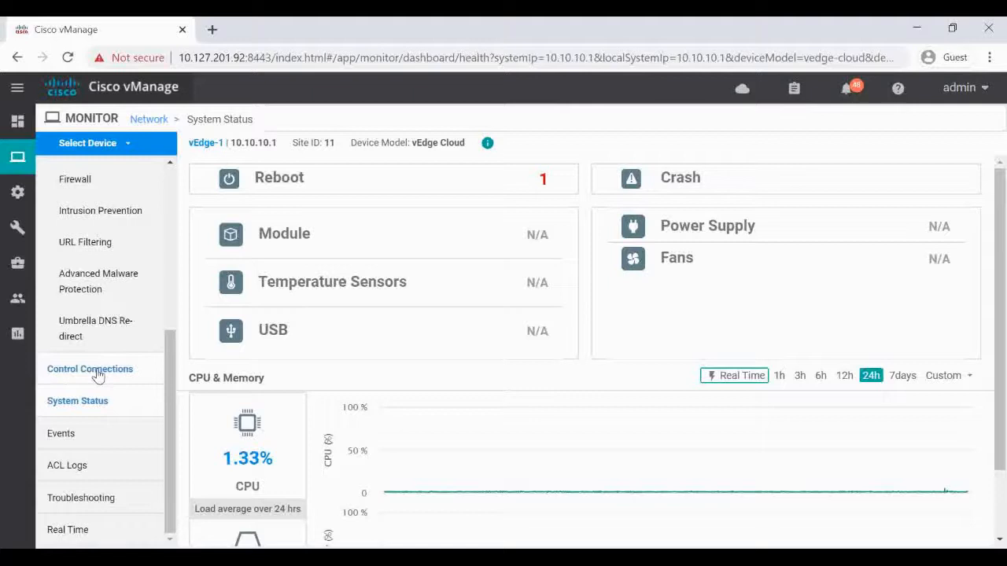
click(90, 368)
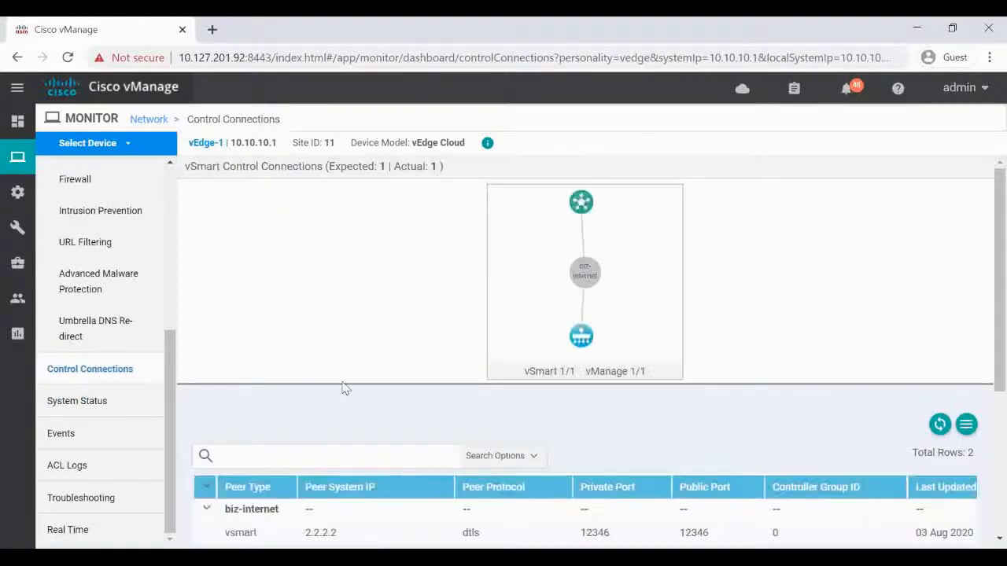
scroll(down, 3)
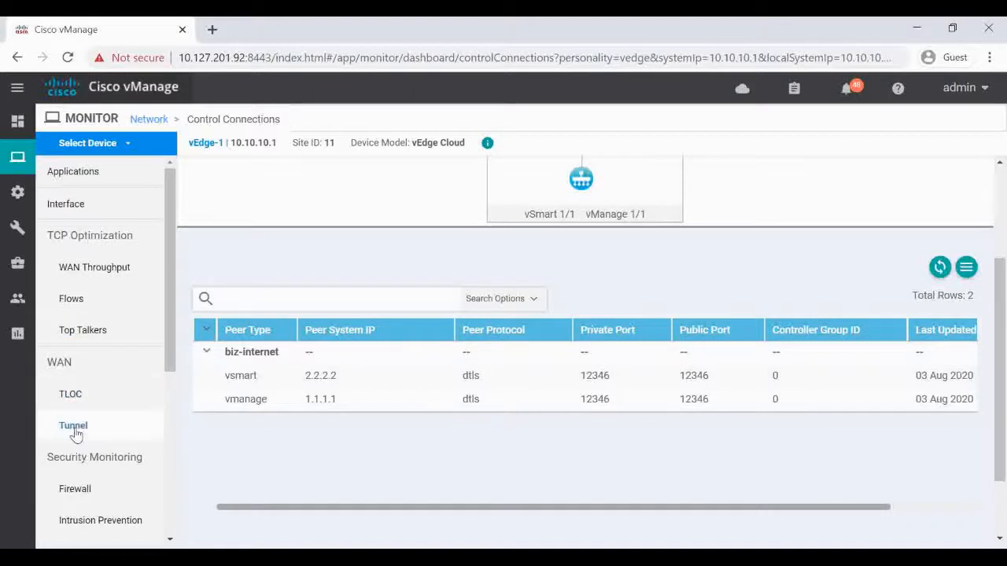
Show vEdge-1's WAN > Tunnel page with two IPsec tunnels to vEdge-2 and a zero loss chart
click(72, 425)
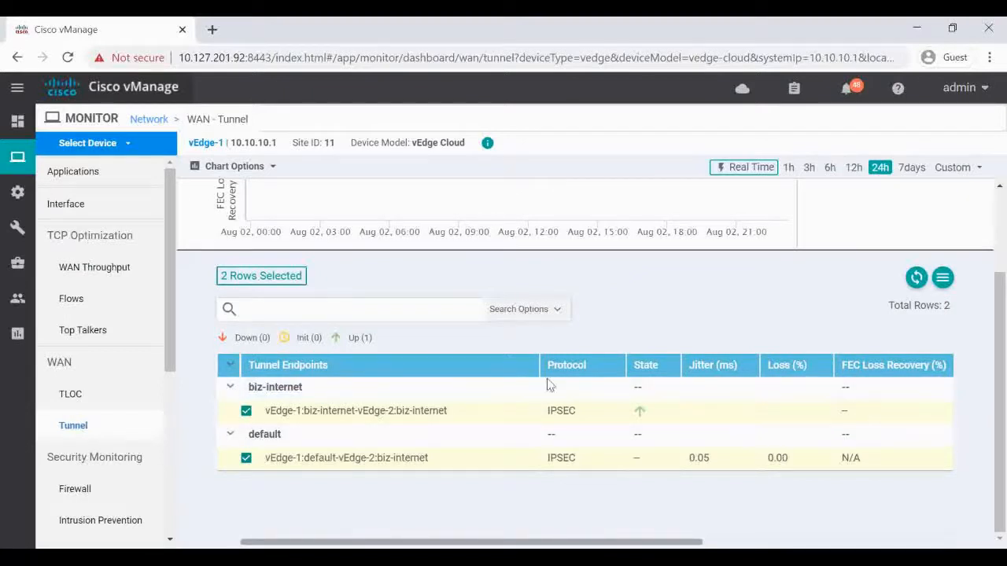
mouse_move(574, 428)
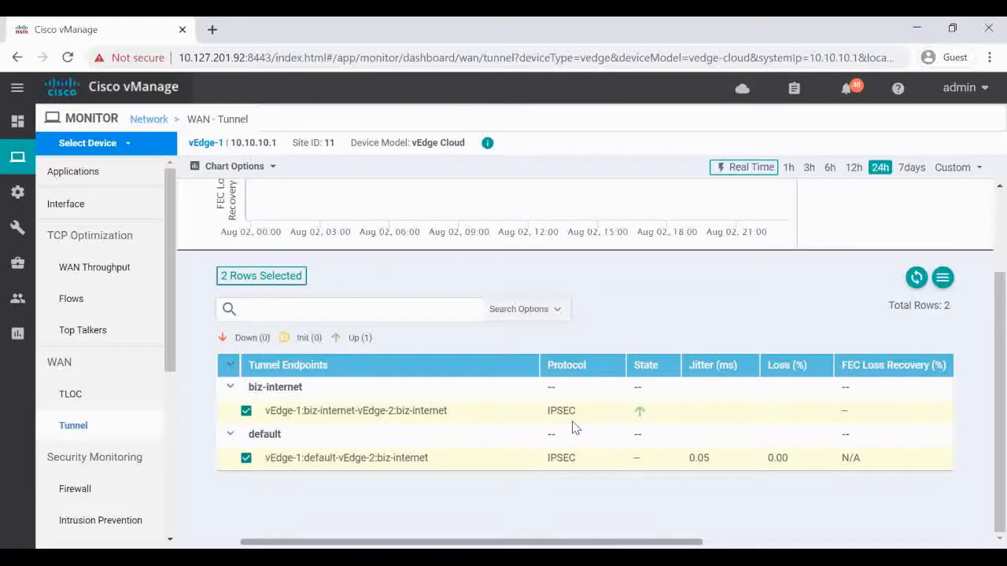
mouse_move(334, 427)
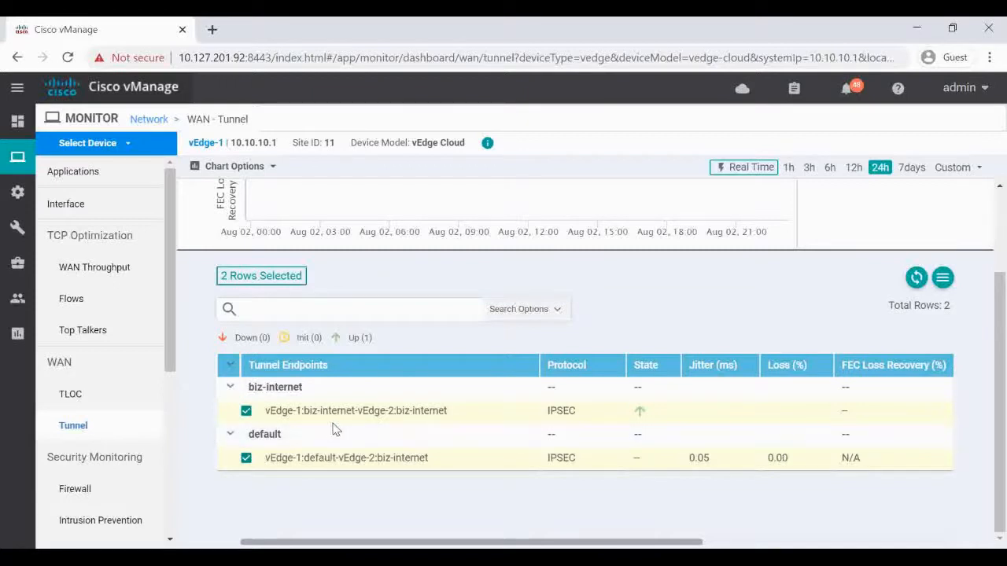
mouse_move(403, 425)
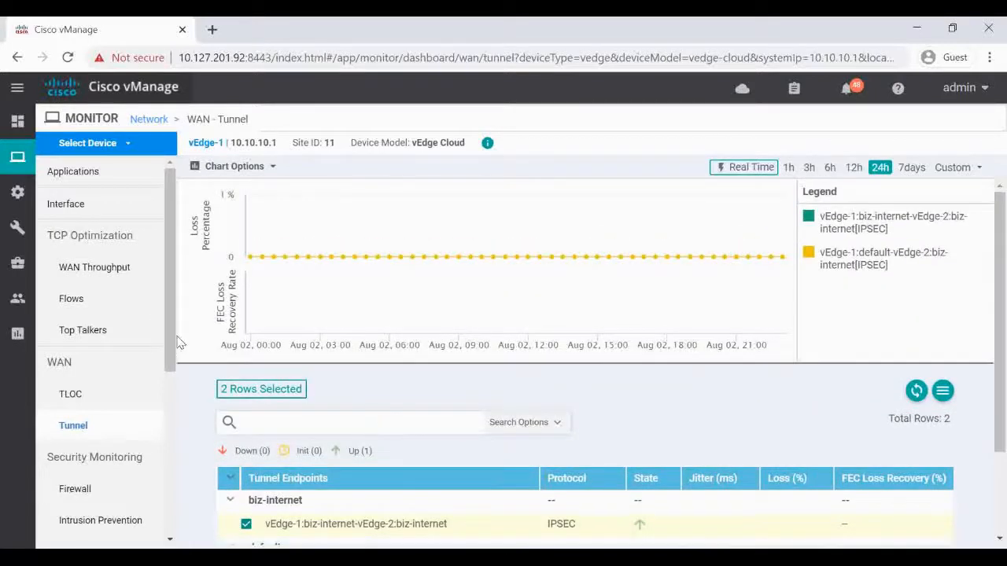
scroll(down, 3)
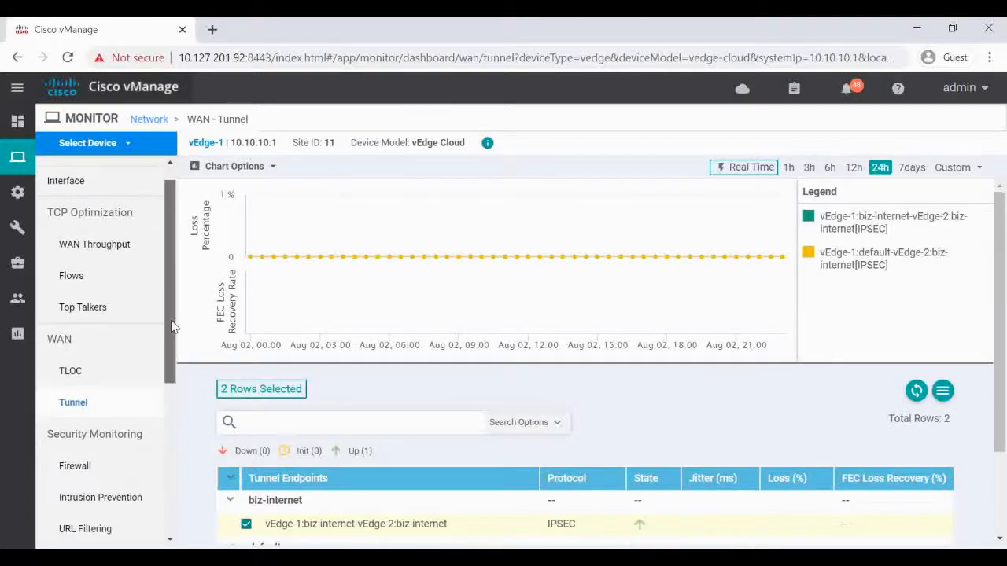
scroll(down, 3)
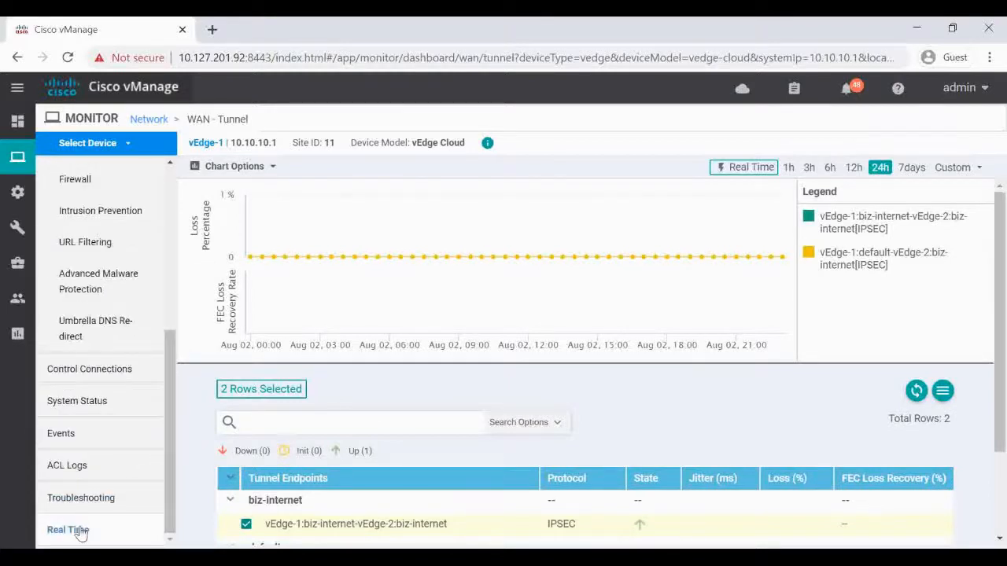
Load vEdge-1's real-time OMP Received Routes without filters, listing two VPN 10 routes
click(68, 528)
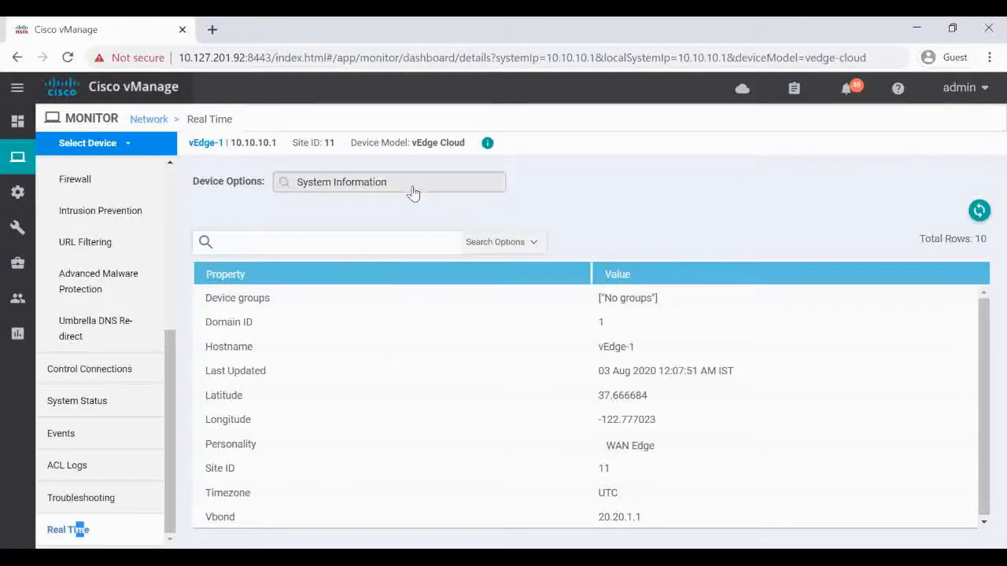
click(389, 182)
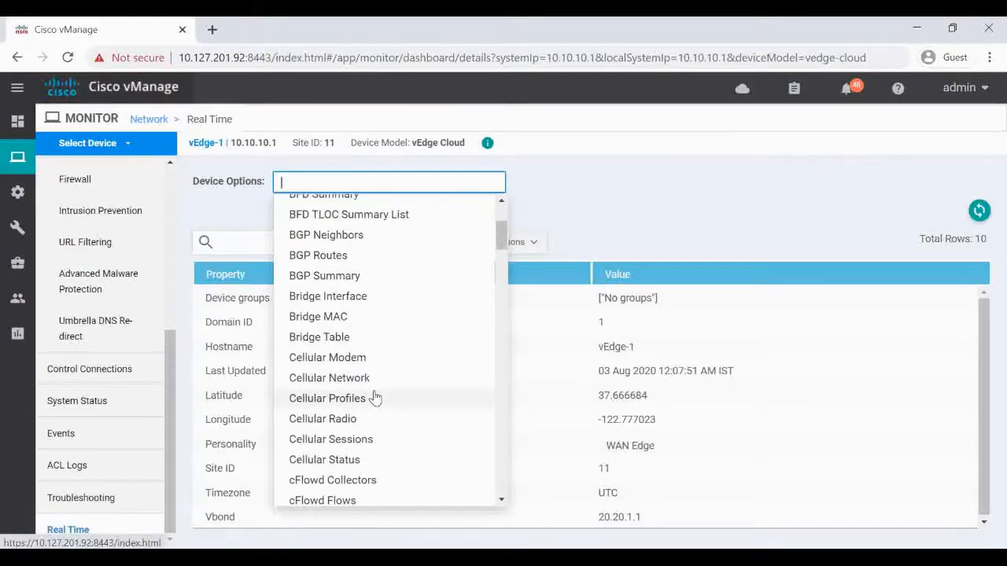
scroll(down, 3)
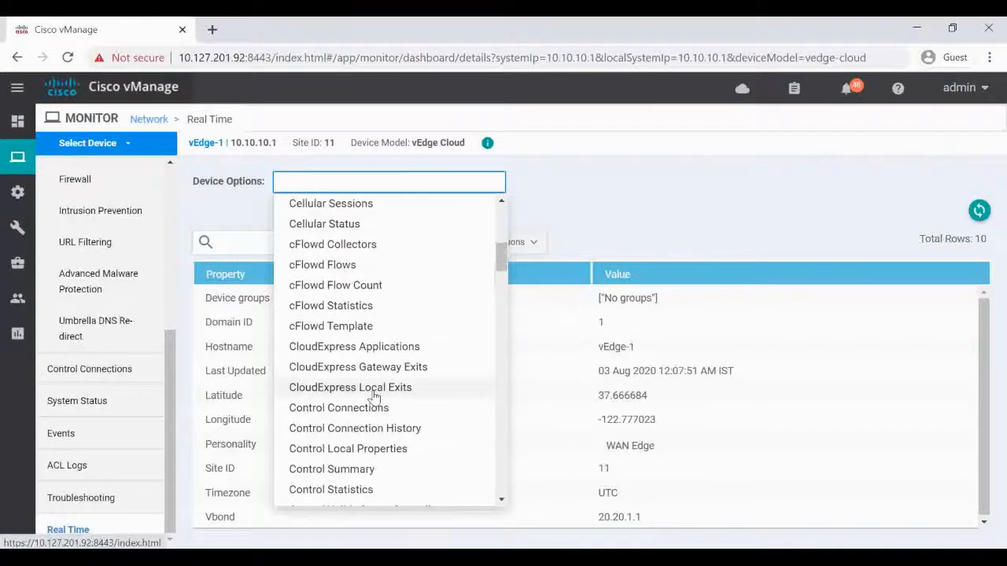
scroll(down, 3)
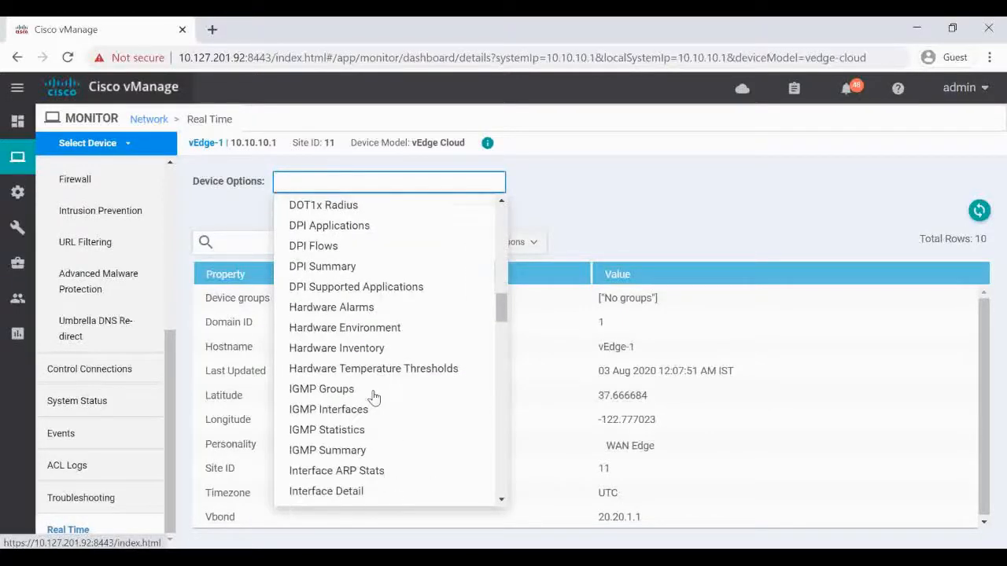
scroll(down, 3)
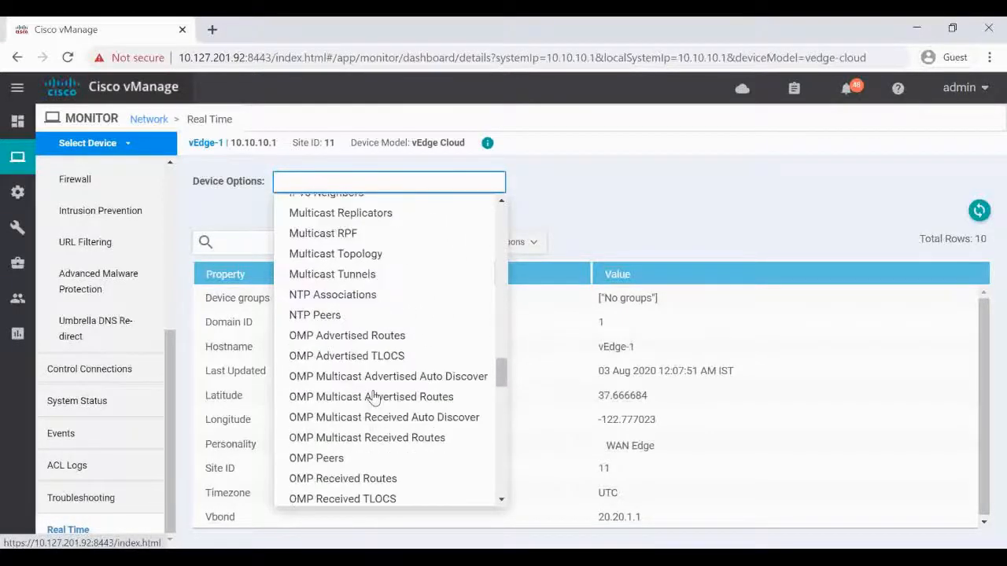
scroll(down, 3)
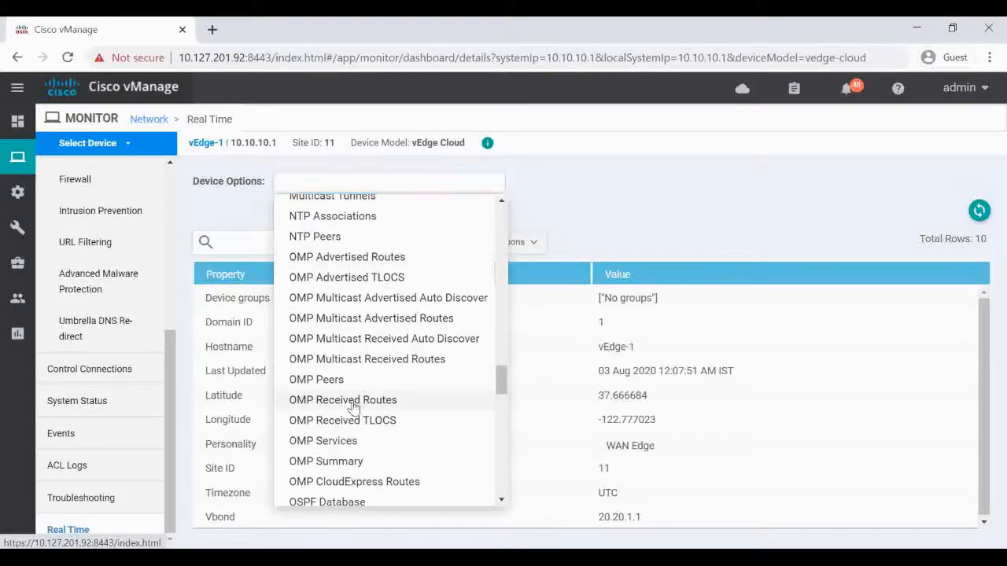
click(343, 400)
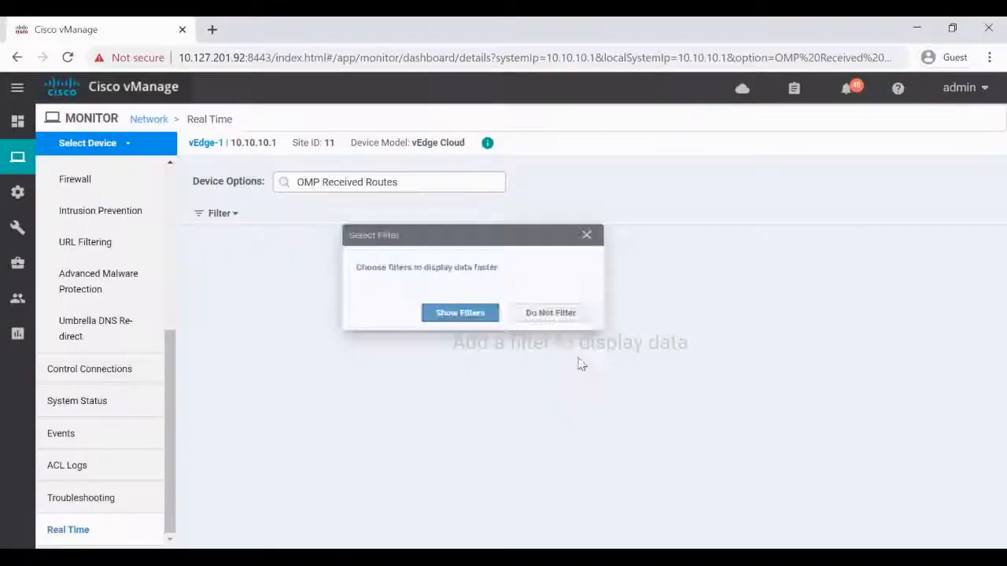
click(551, 311)
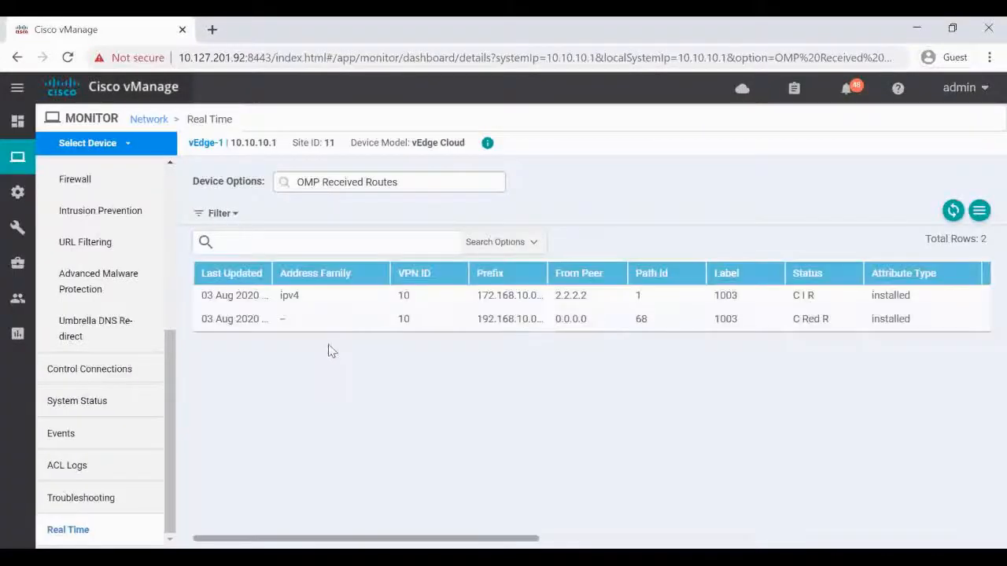
mouse_move(495, 351)
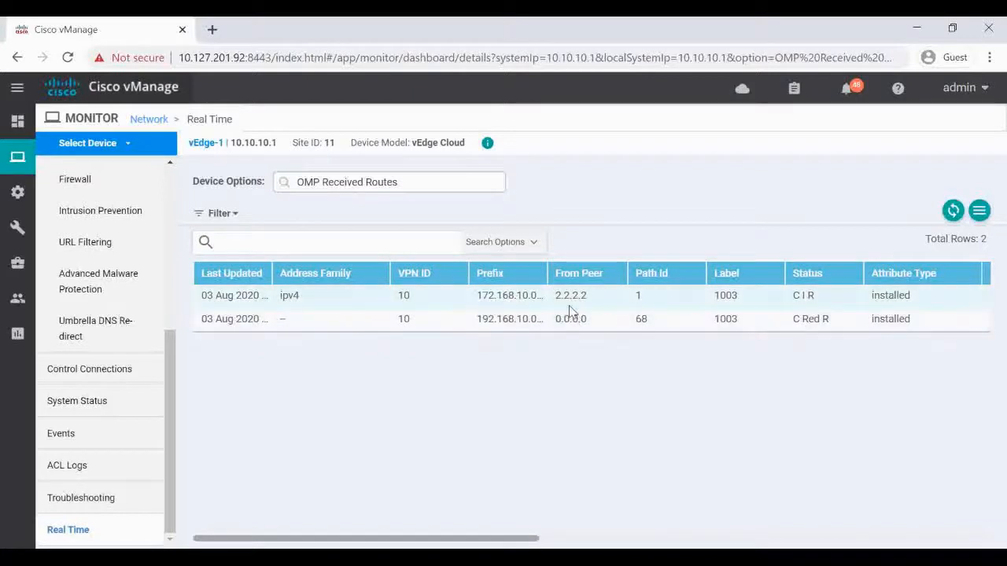
mouse_move(497, 311)
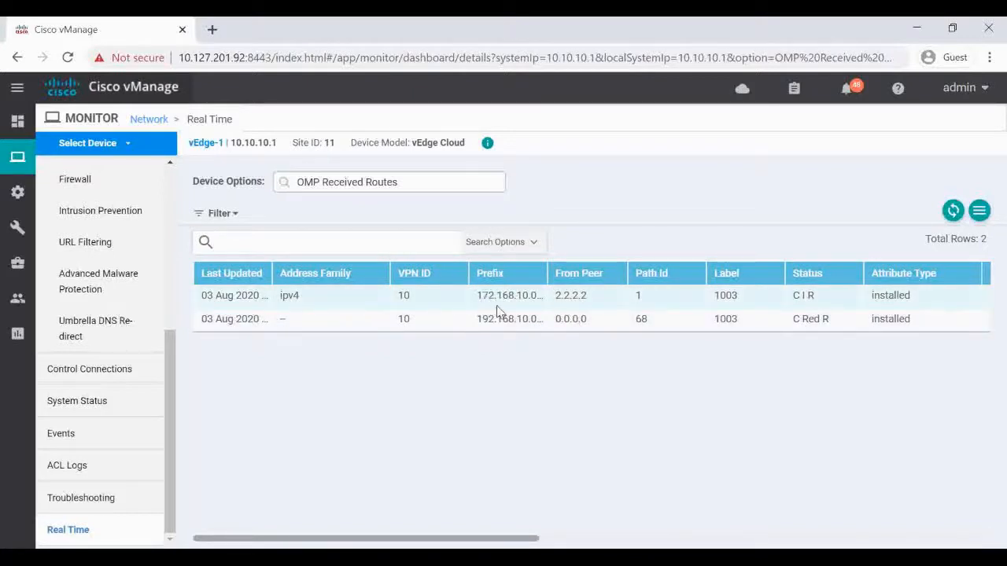
mouse_move(509, 306)
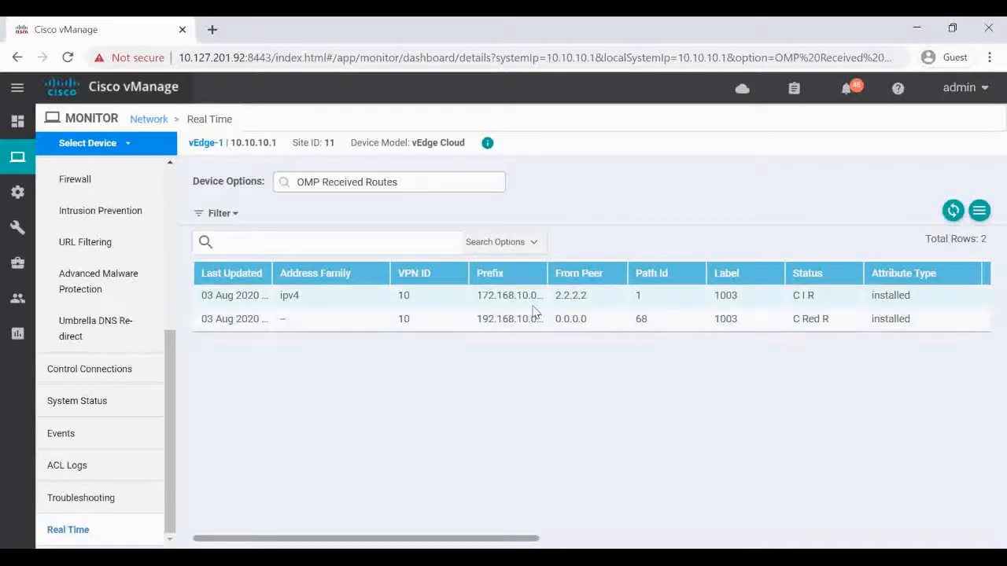
click(388, 183)
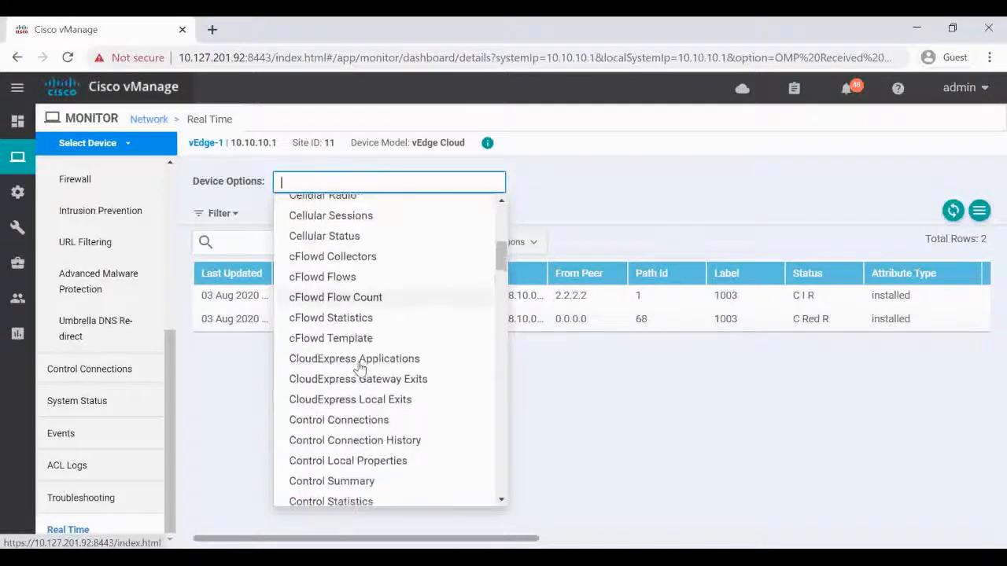
Load vEdge-1's real-time Control Connections: vSmart 2.2.2.2 and vManage 1.1.1.1 over DTLS
click(339, 419)
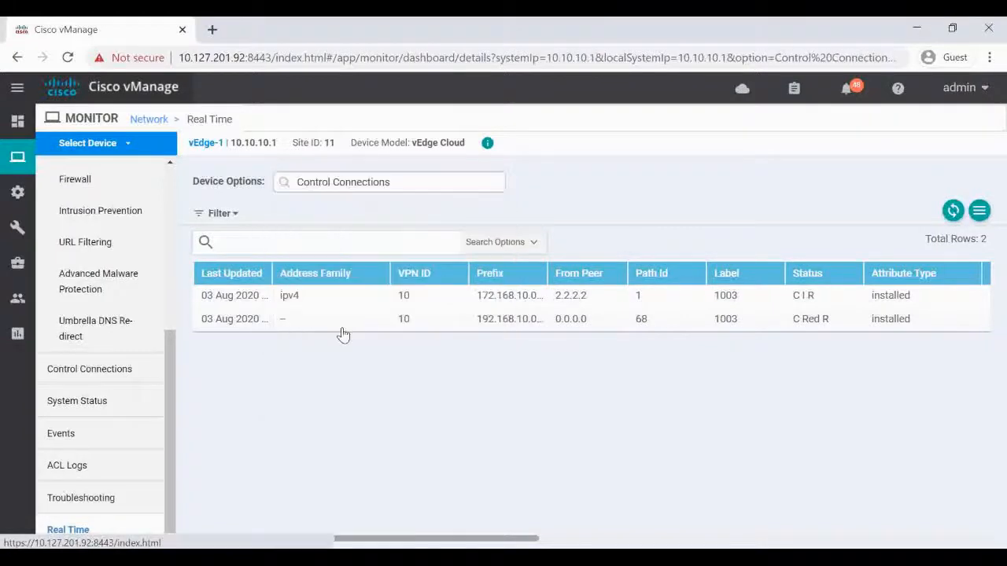
click(953, 211)
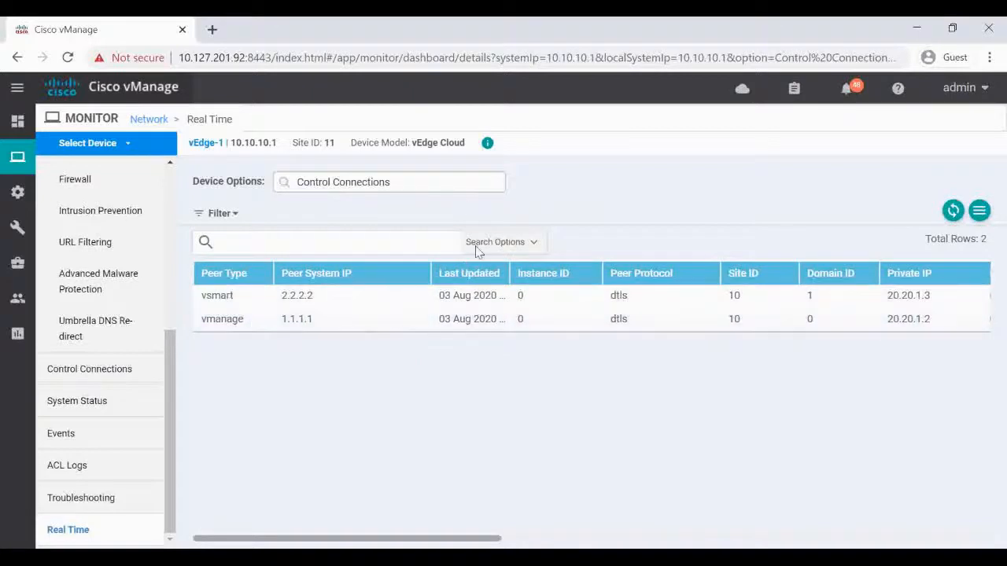
click(389, 183)
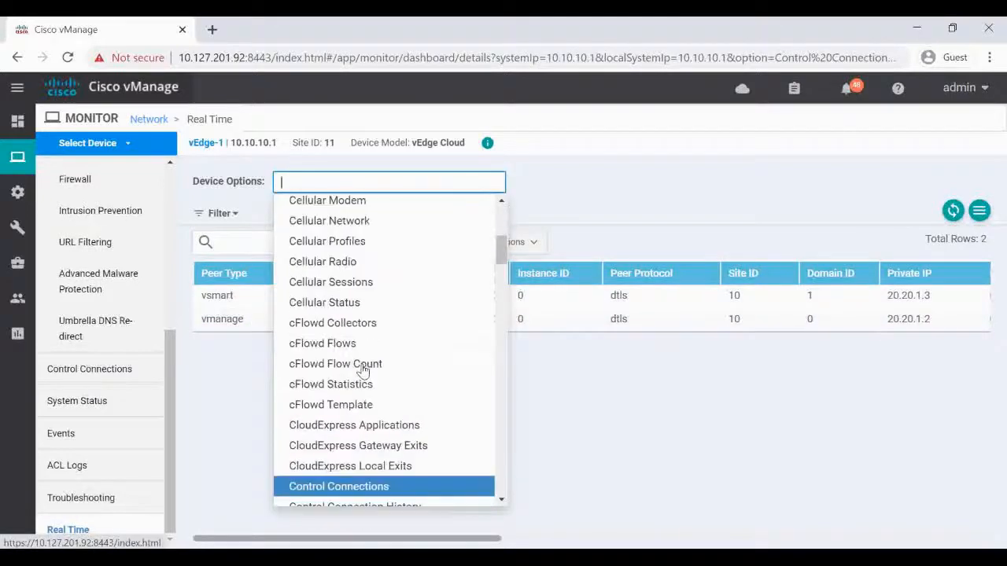
scroll(down, 3)
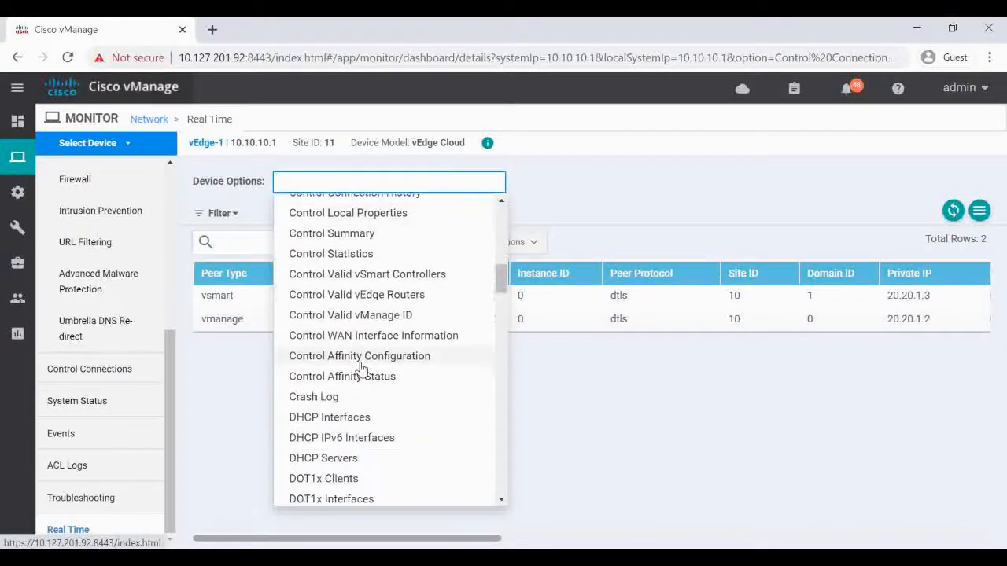
scroll(down, 3)
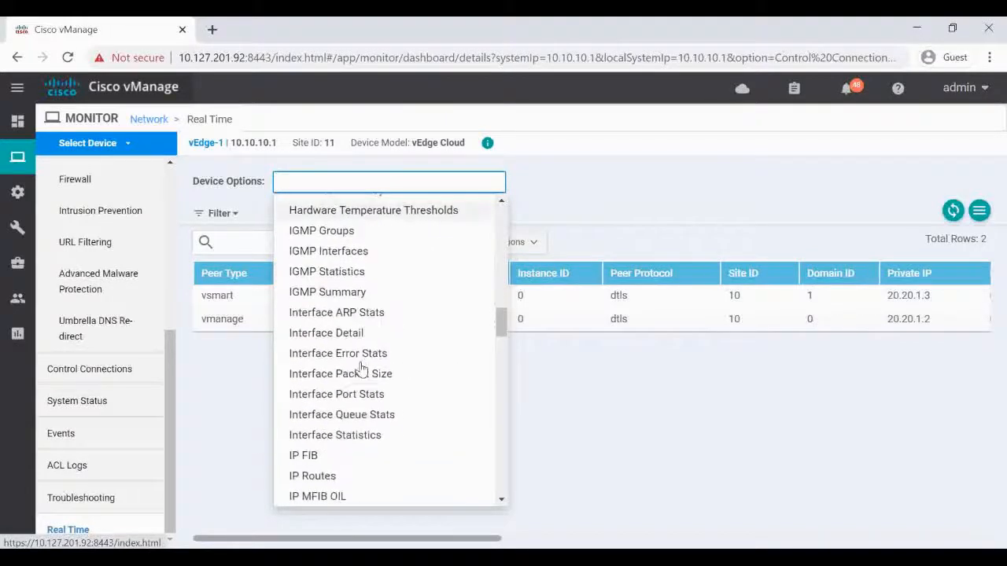
scroll(down, 3)
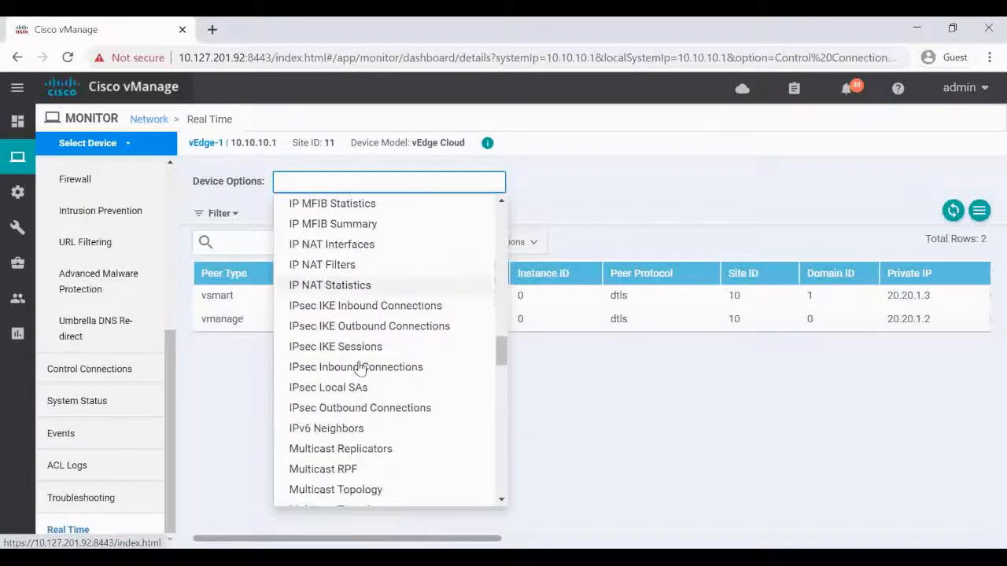
View vEdge-1's IPsec Inbound Connections real-time output without filters
click(356, 366)
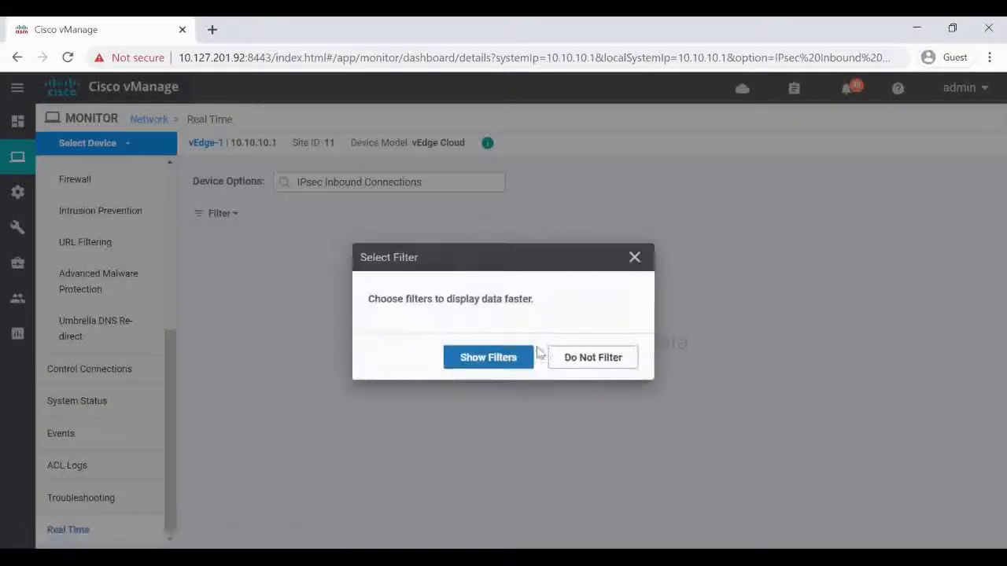
click(591, 357)
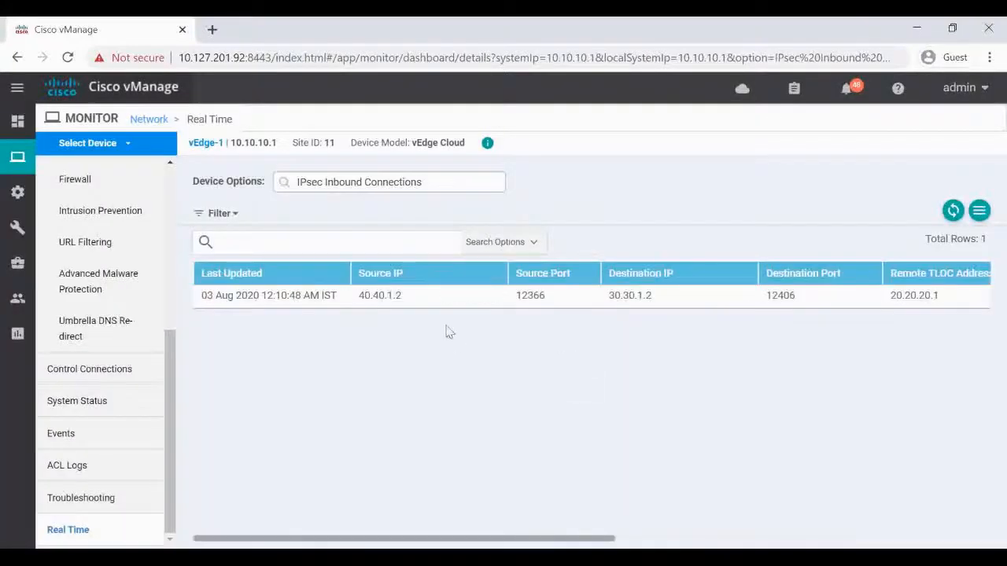
mouse_move(460, 337)
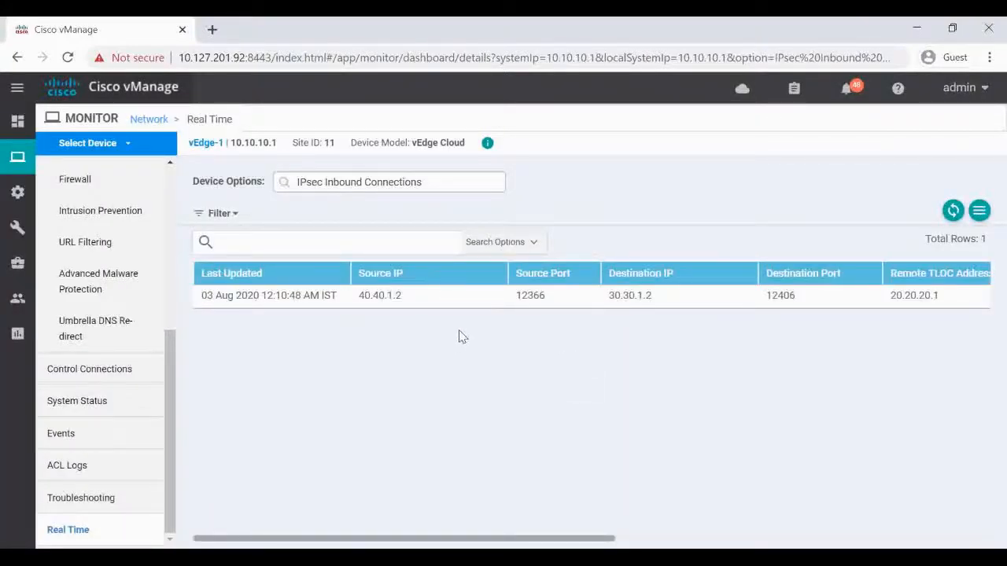
scroll(right, 3)
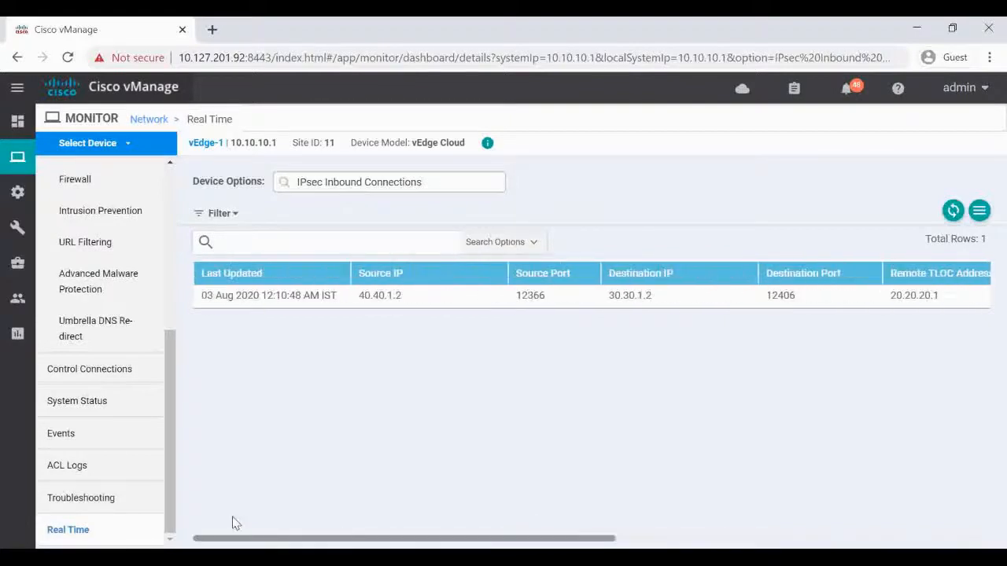
View vEdge-1's IPsec Outbound Connections, showing the tunnel from 30.30.1.2 to 40.40.1.2 on port 12366
click(389, 182)
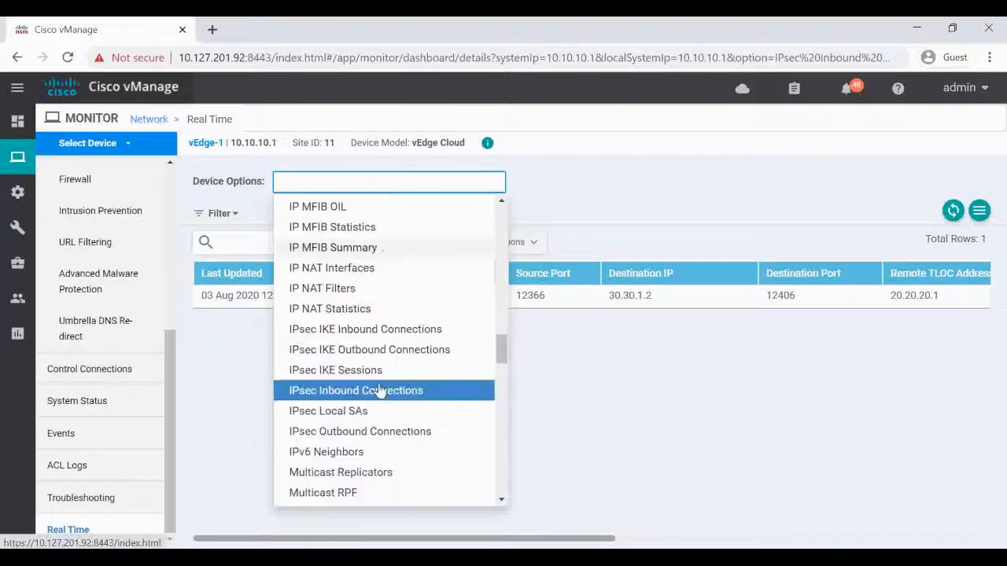
click(359, 431)
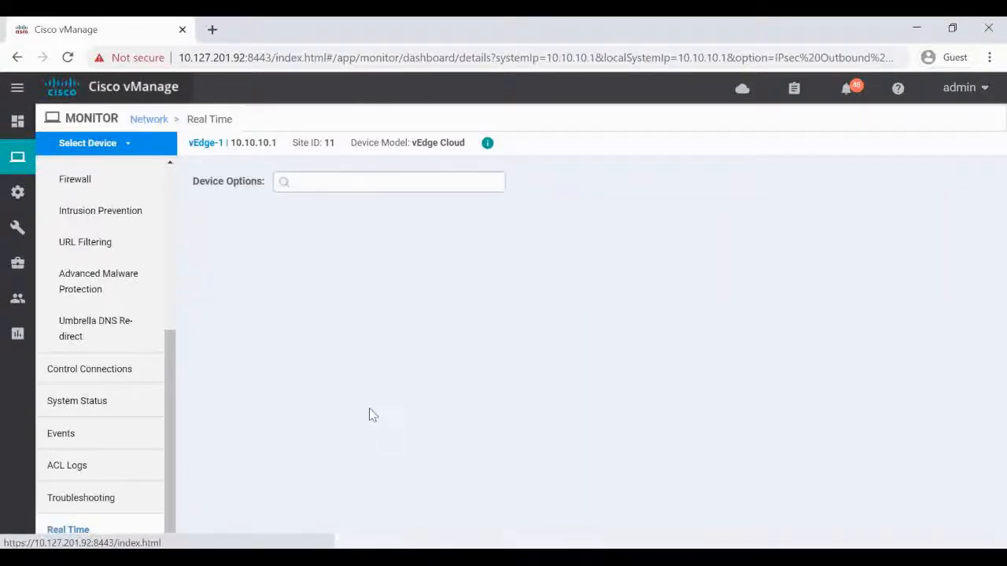
click(388, 183)
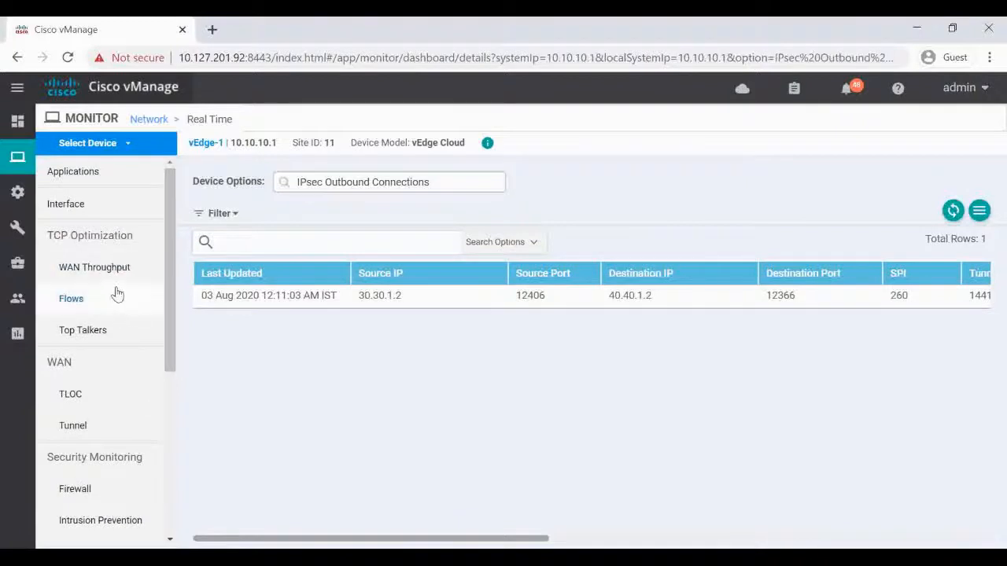
Leave vEdge-1's Interface monitor and return to the Configuration WAN Edge list of seven vEdge Cloud devices
click(66, 204)
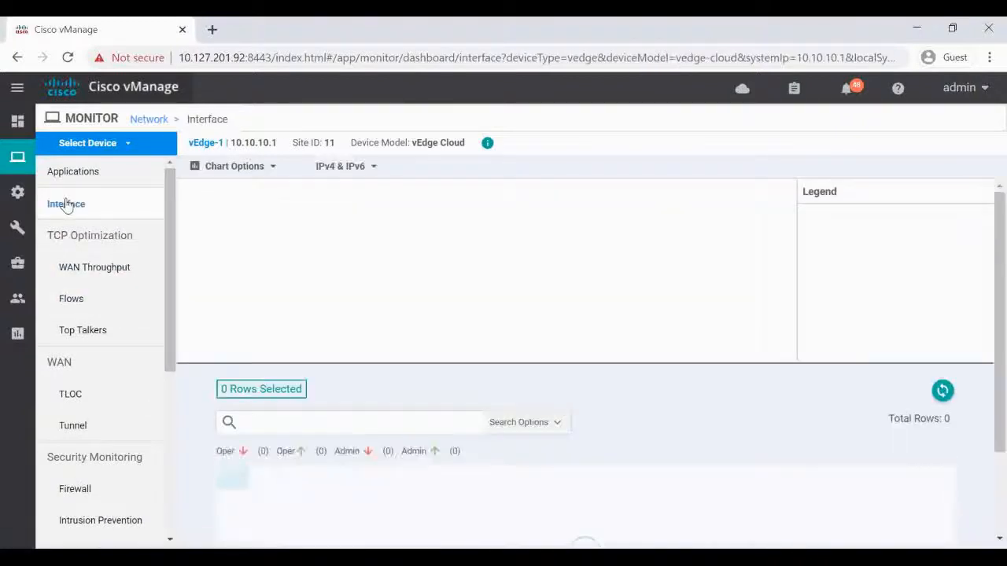
click(66, 205)
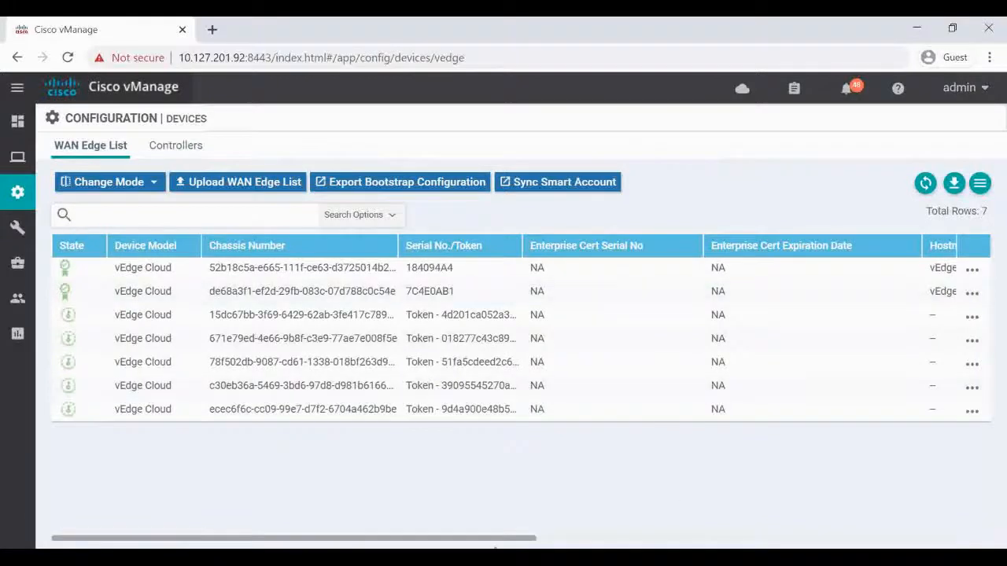
scroll(right, 3)
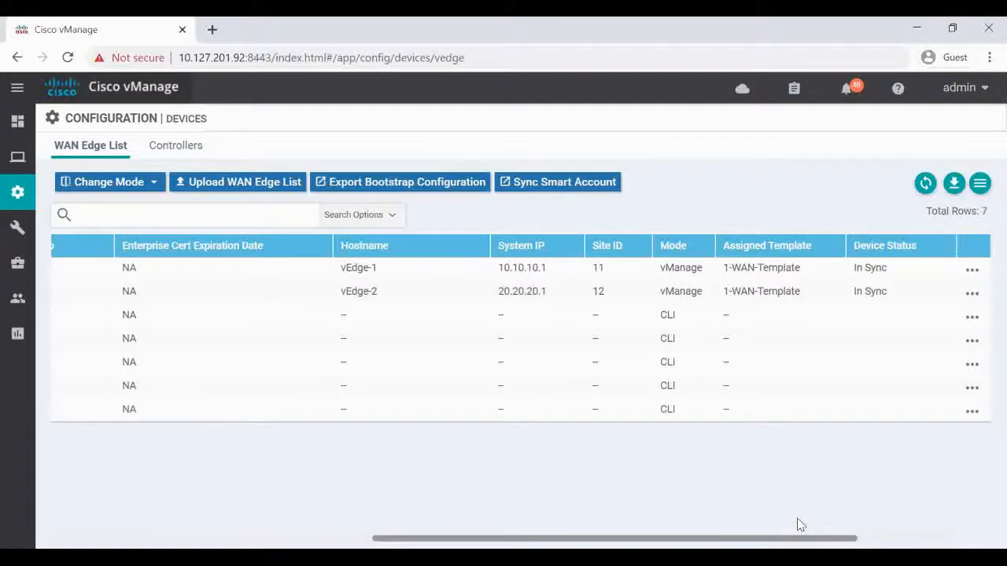
scroll(left, 3)
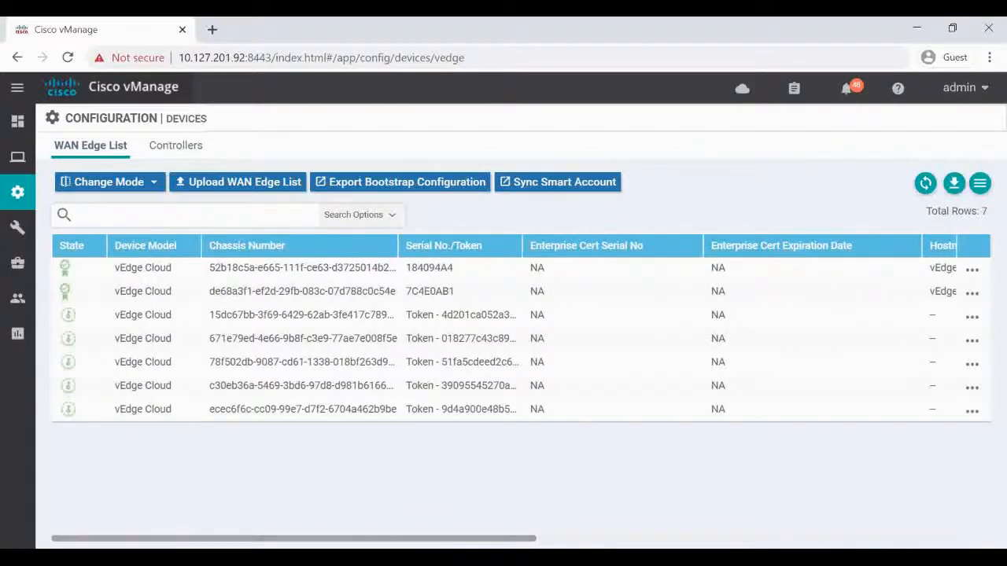